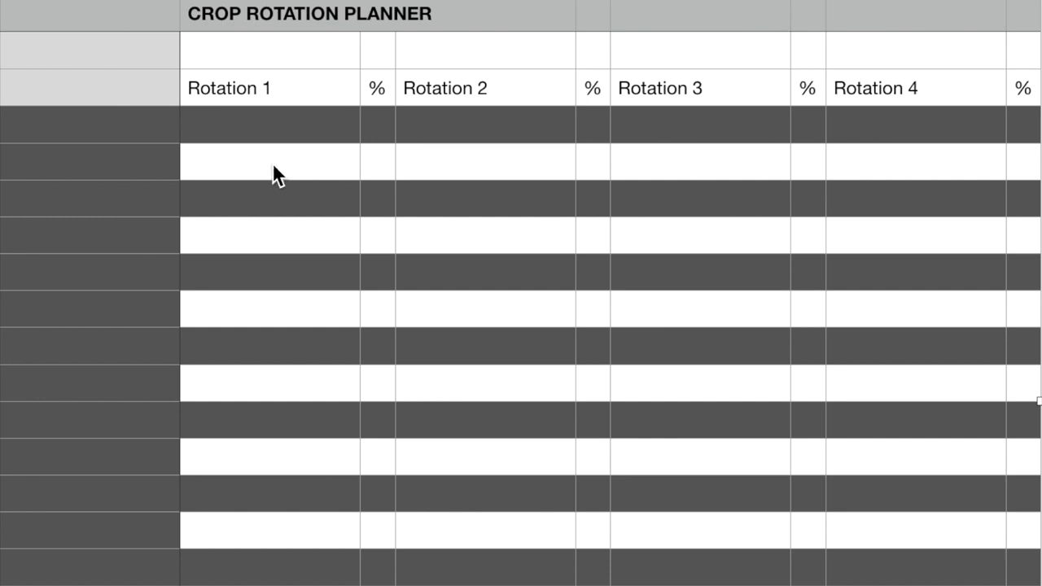
mouse_move(219, 180)
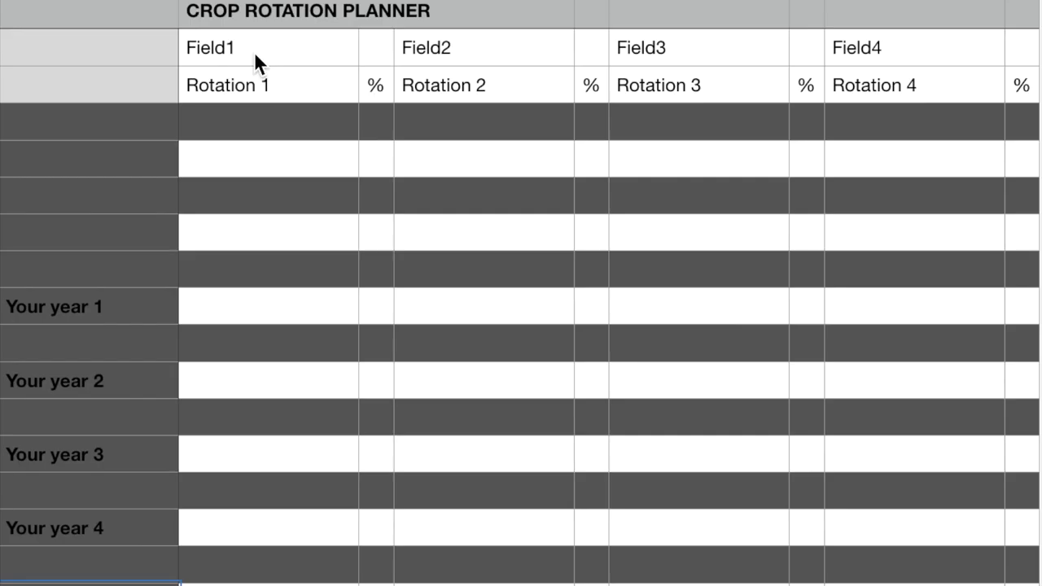
mouse_move(273, 68)
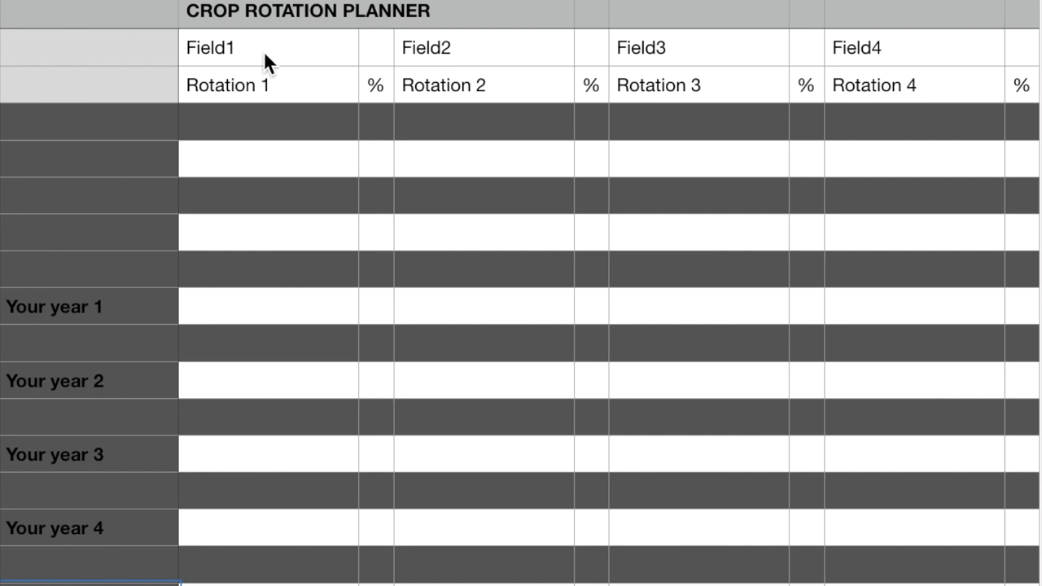
mouse_move(250, 225)
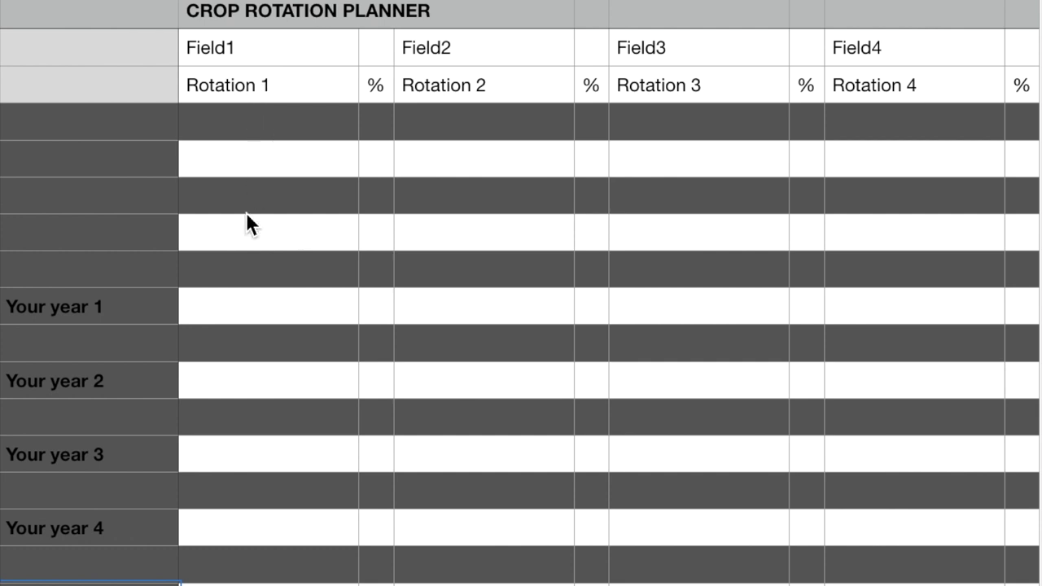
mouse_move(210, 172)
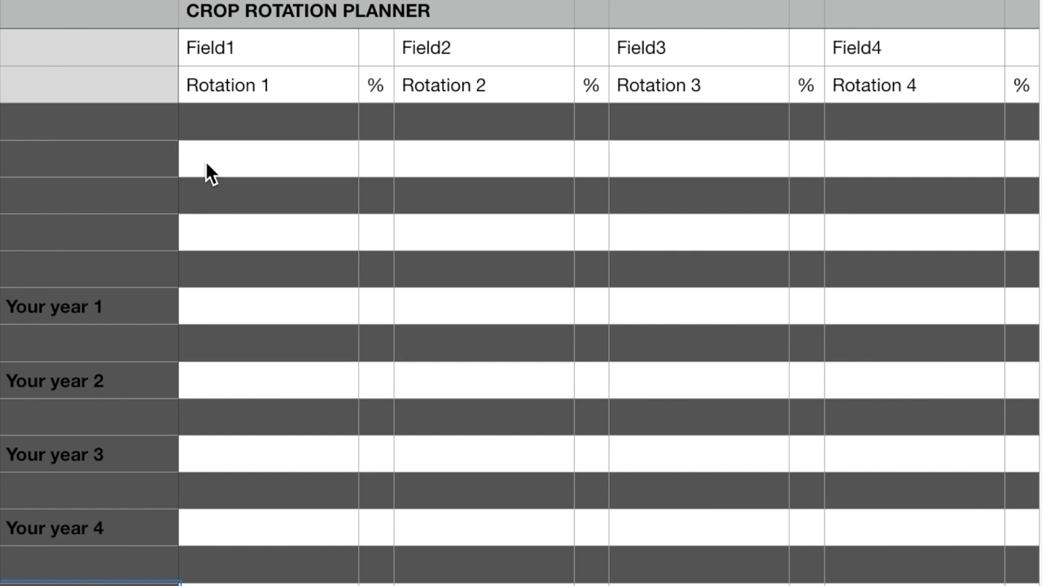
mouse_move(98, 178)
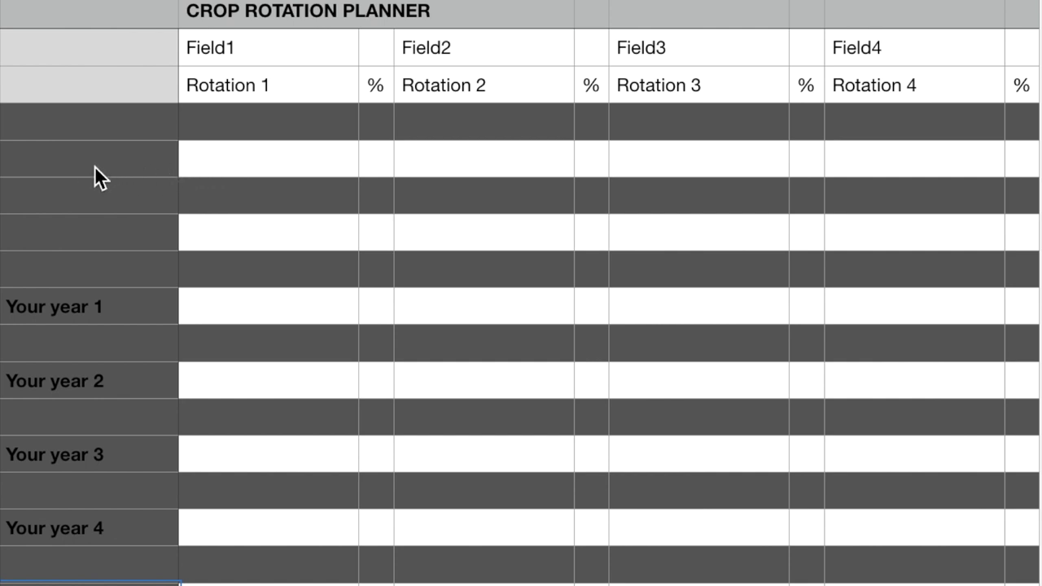
mouse_move(80, 179)
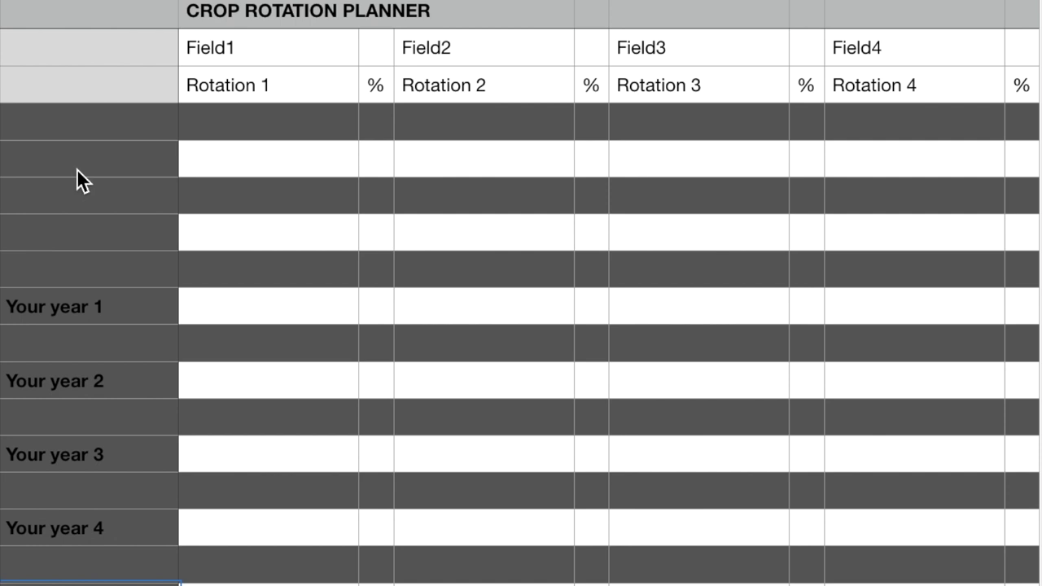
mouse_move(226, 173)
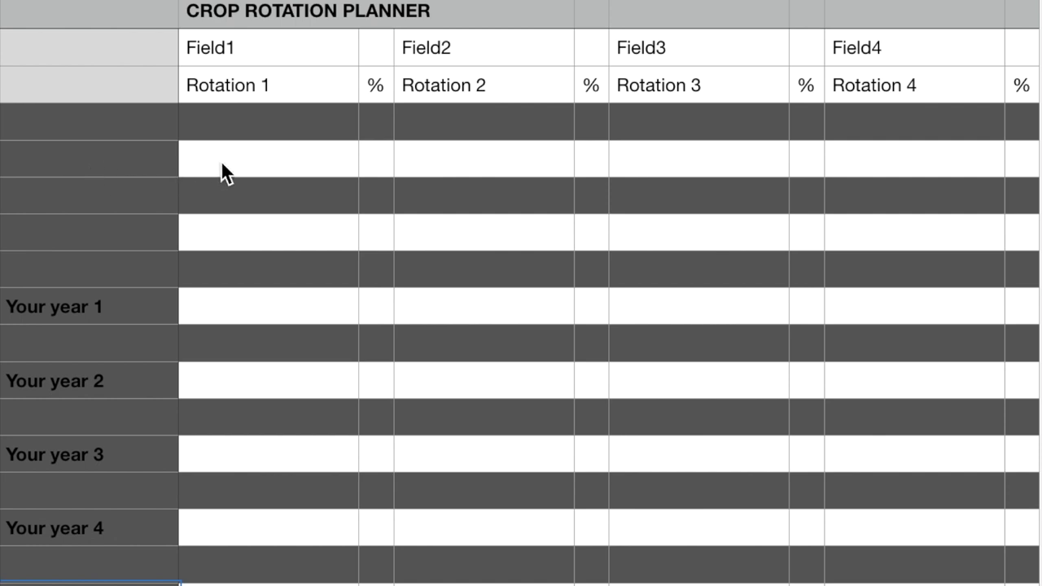
Enter fallow, then wheat, in the first two Rotation 1 cells for Field1.
click(89, 236)
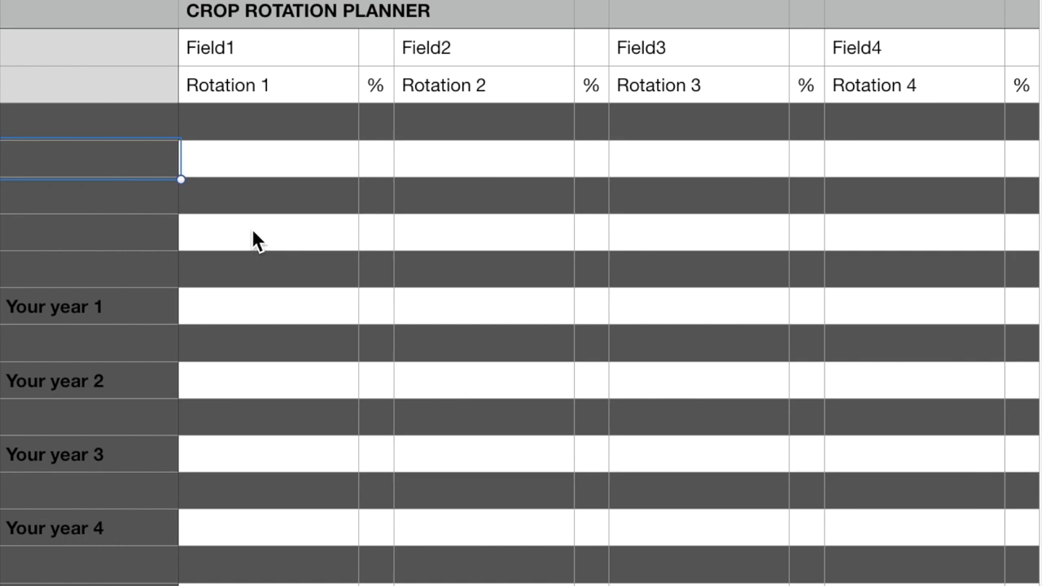
mouse_move(259, 172)
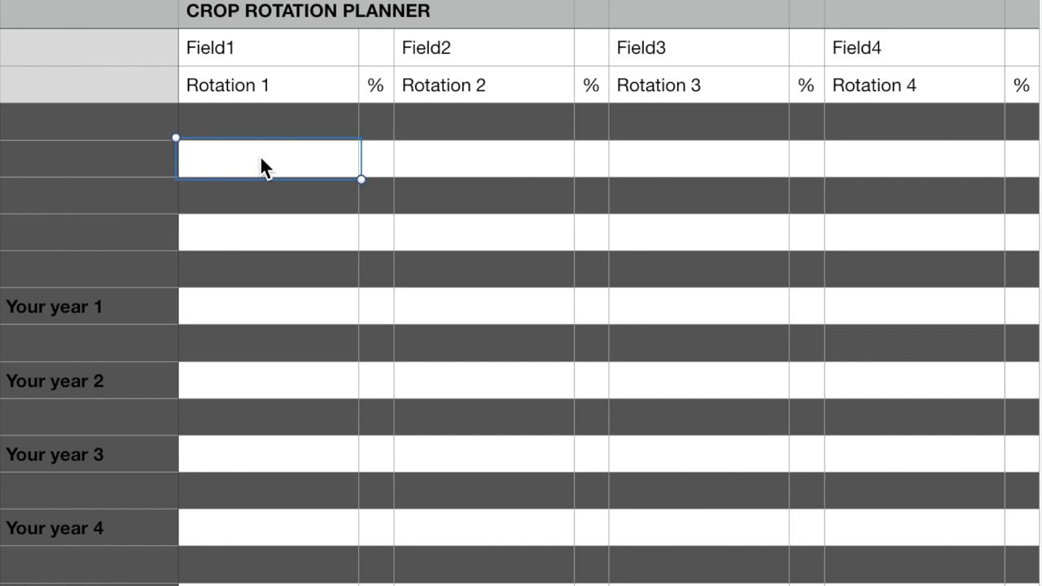
mouse_move(266, 259)
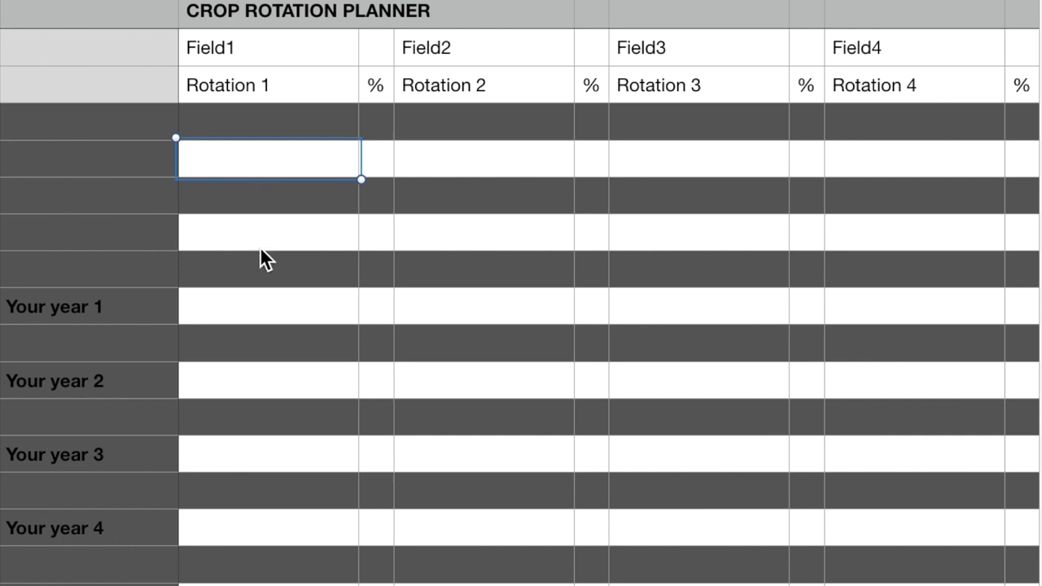
mouse_move(248, 85)
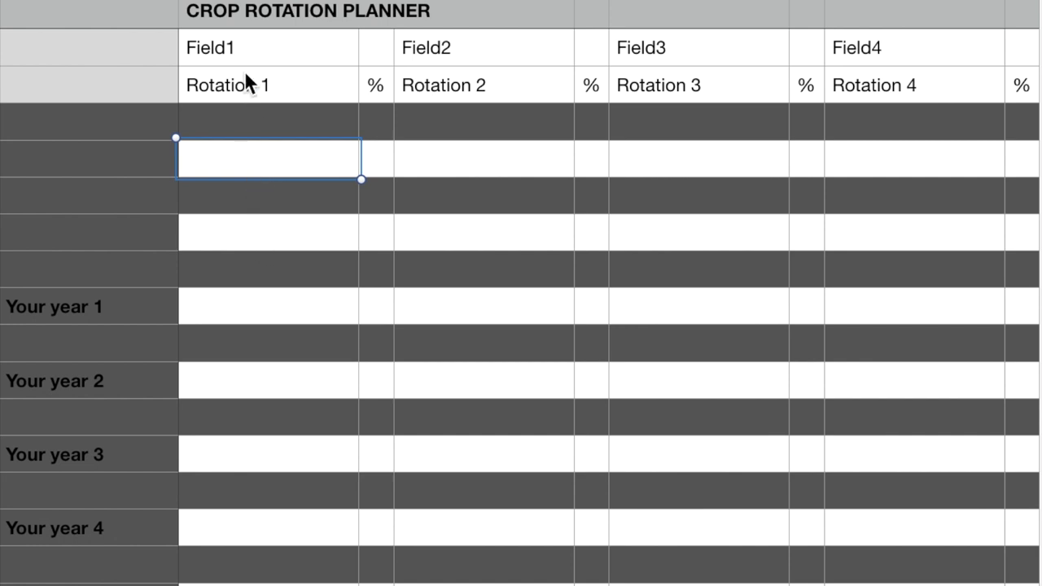
mouse_move(259, 175)
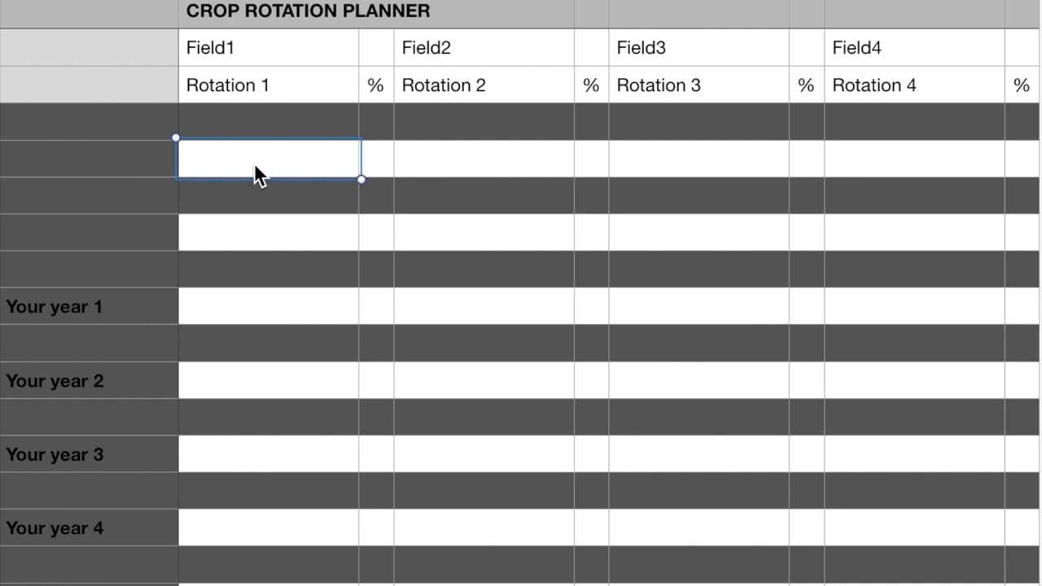
mouse_move(248, 167)
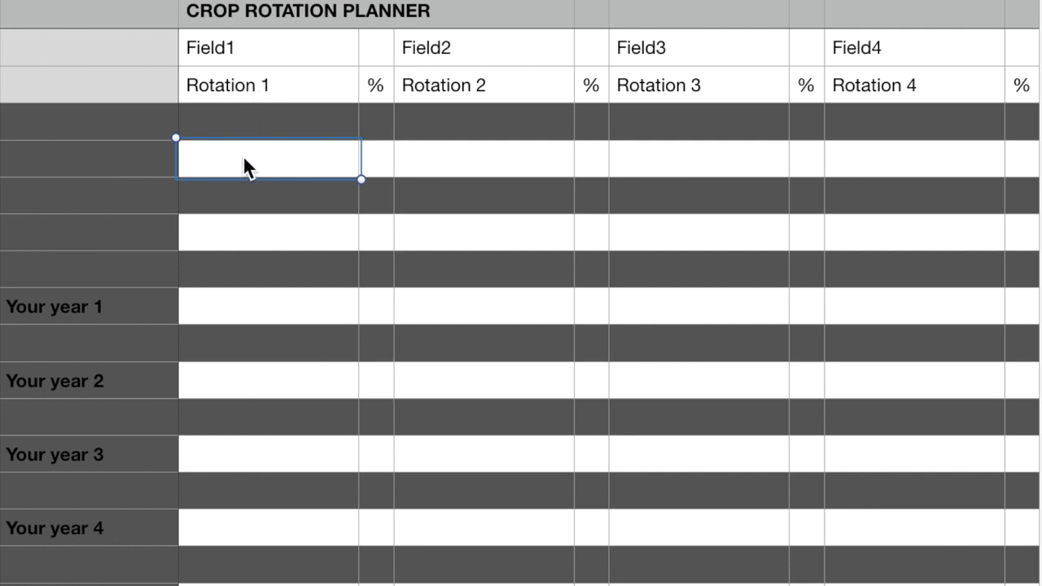
mouse_move(277, 170)
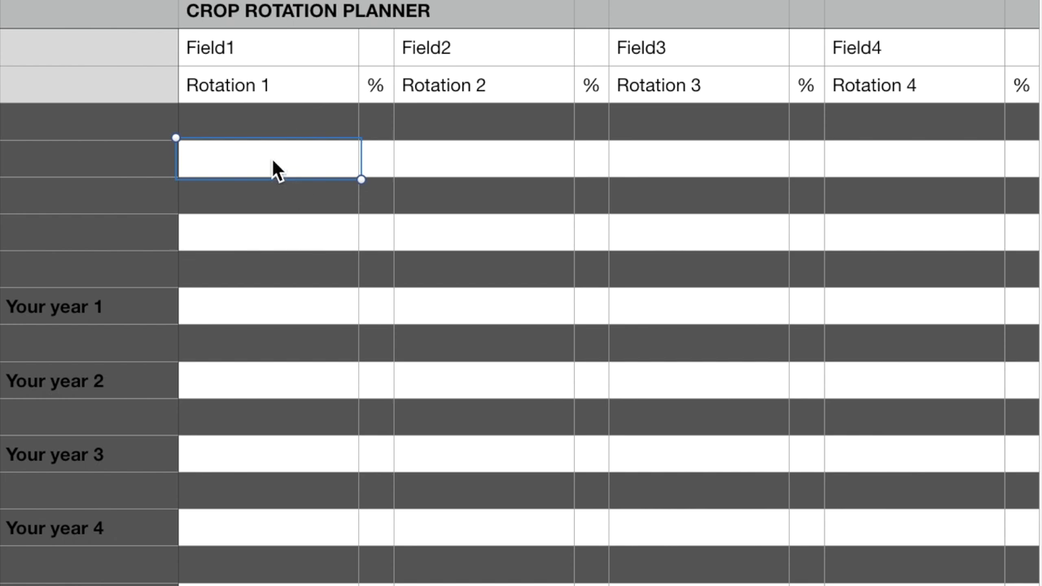
mouse_move(259, 159)
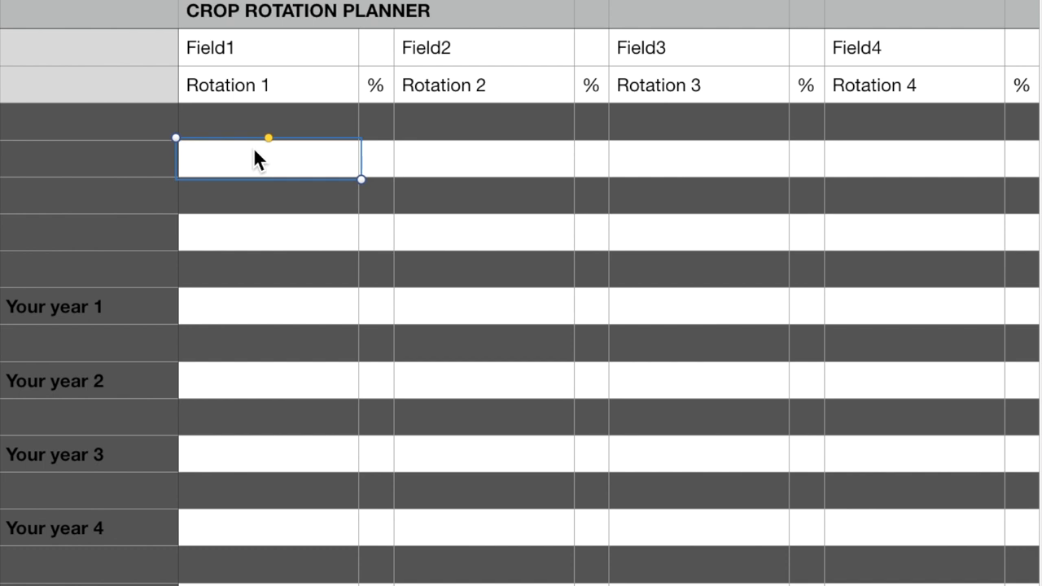
text(fallow)
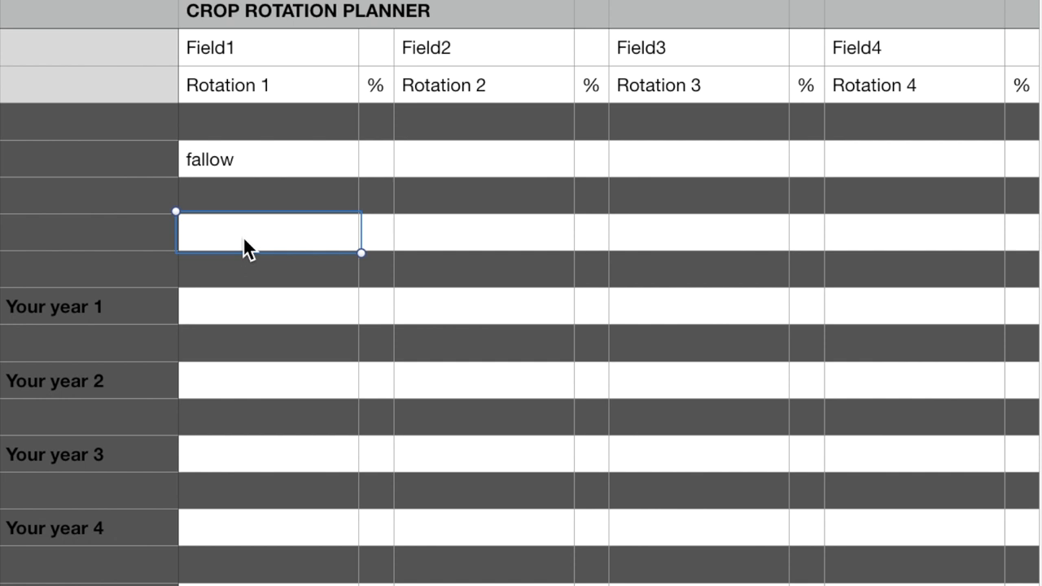
text(whe)
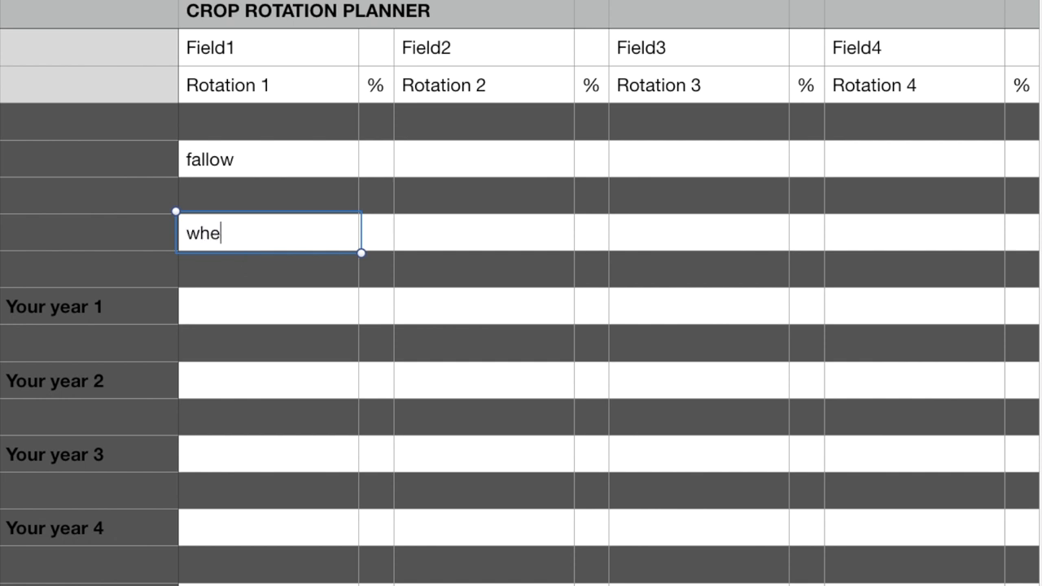
text(at)
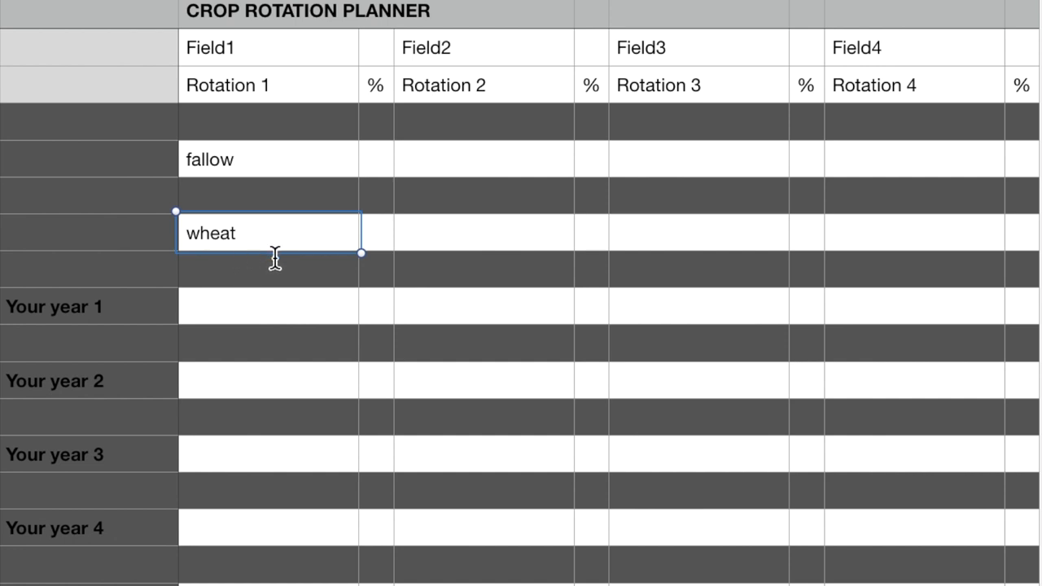
click(273, 268)
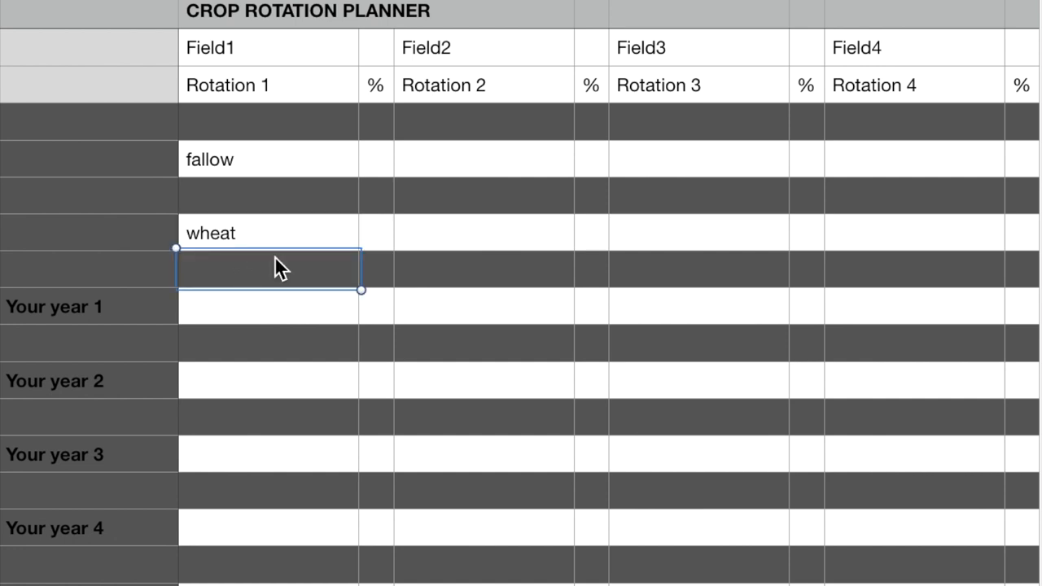
mouse_move(267, 258)
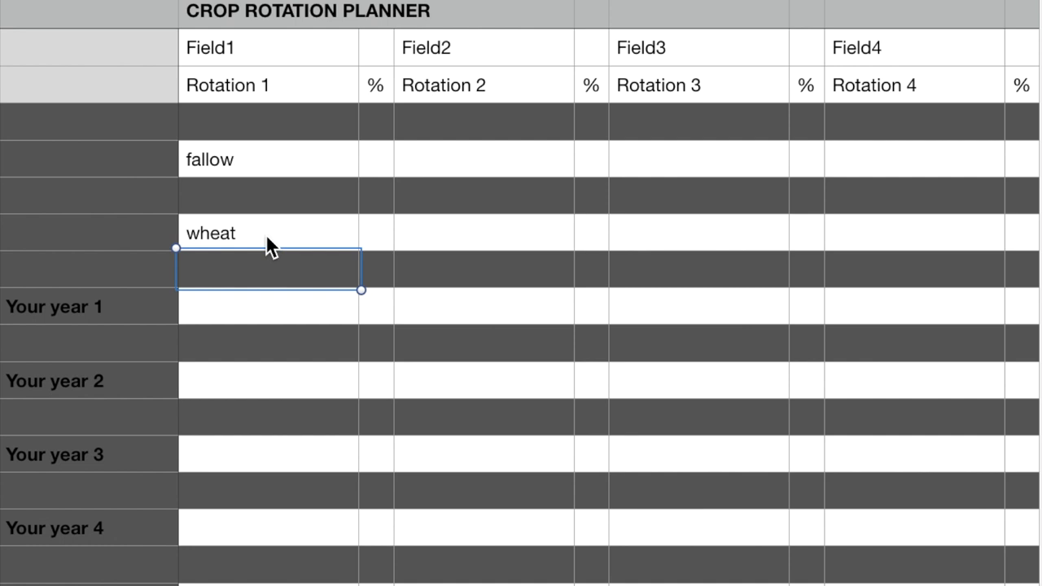
mouse_move(213, 320)
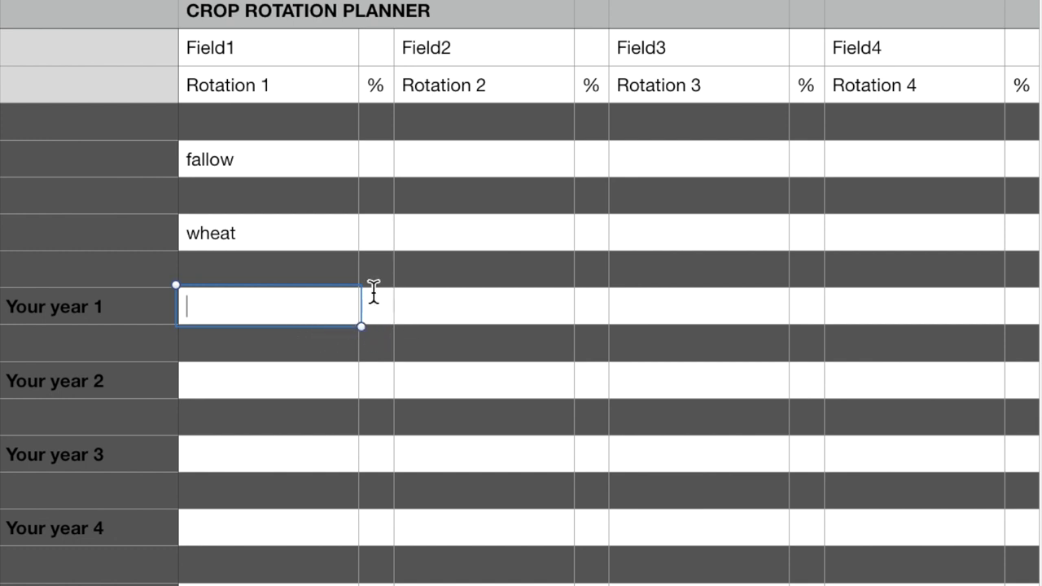
Try 1.00 and 1.2 in Your year 1's percentage cell, then clear it.
click(374, 307)
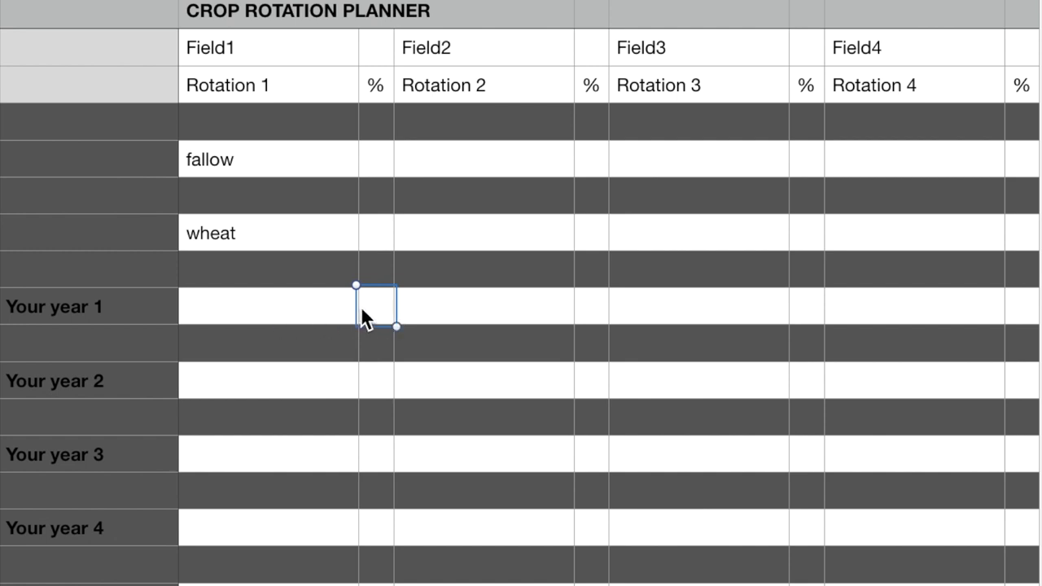
text(1.00)
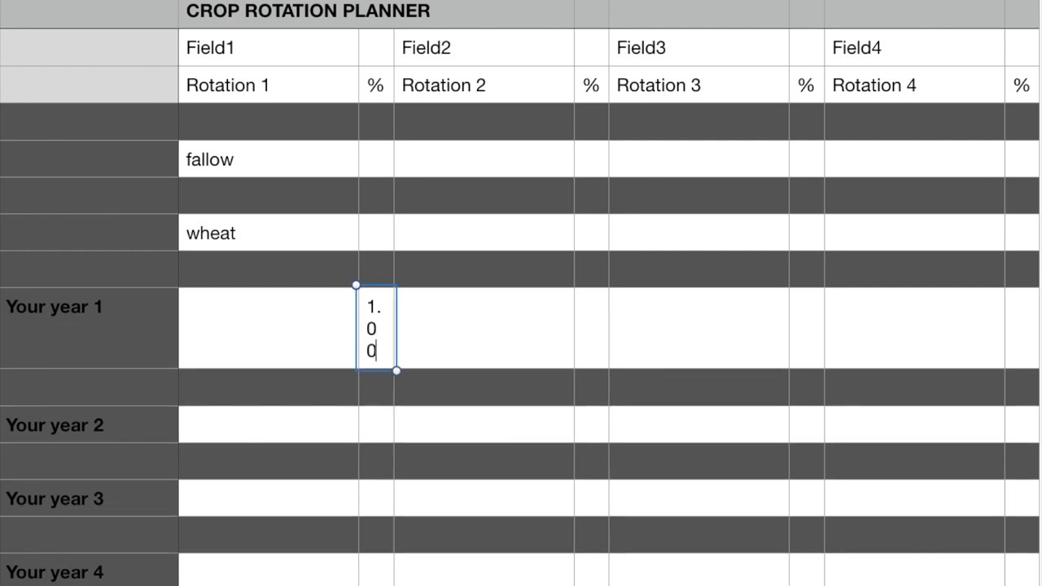
mouse_move(412, 41)
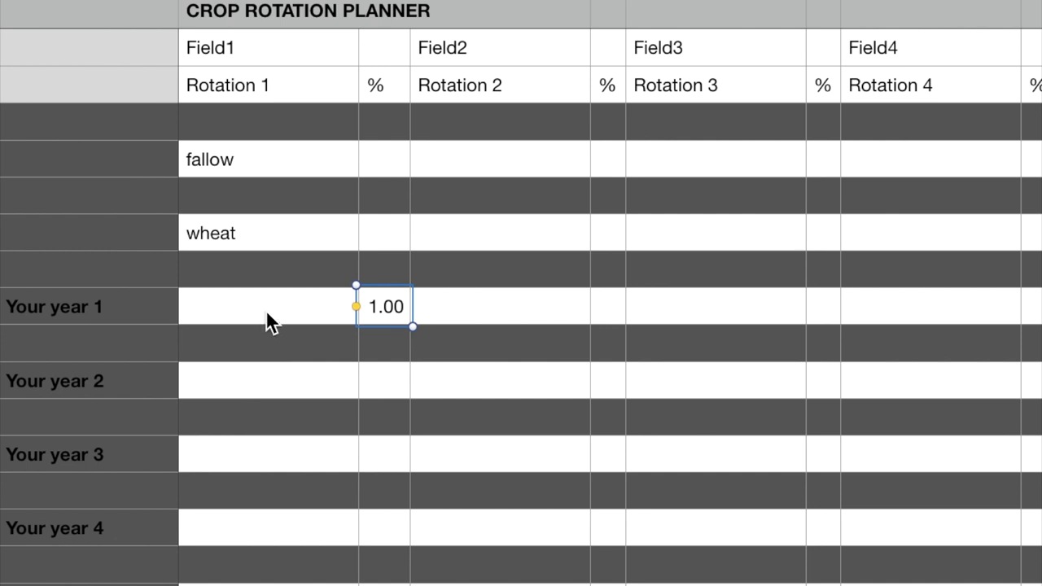
click(260, 306)
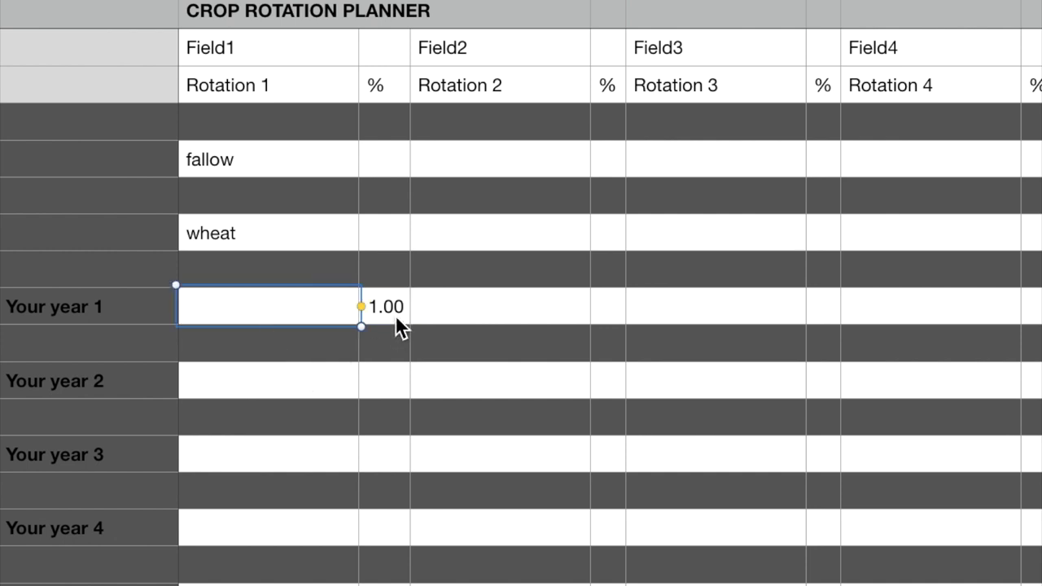
click(383, 307)
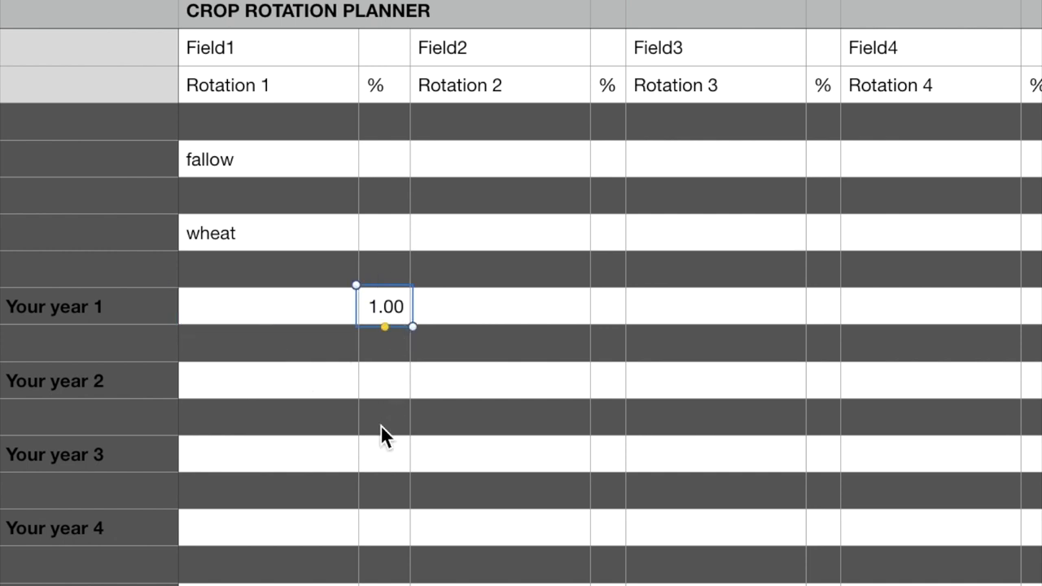
text(1.2)
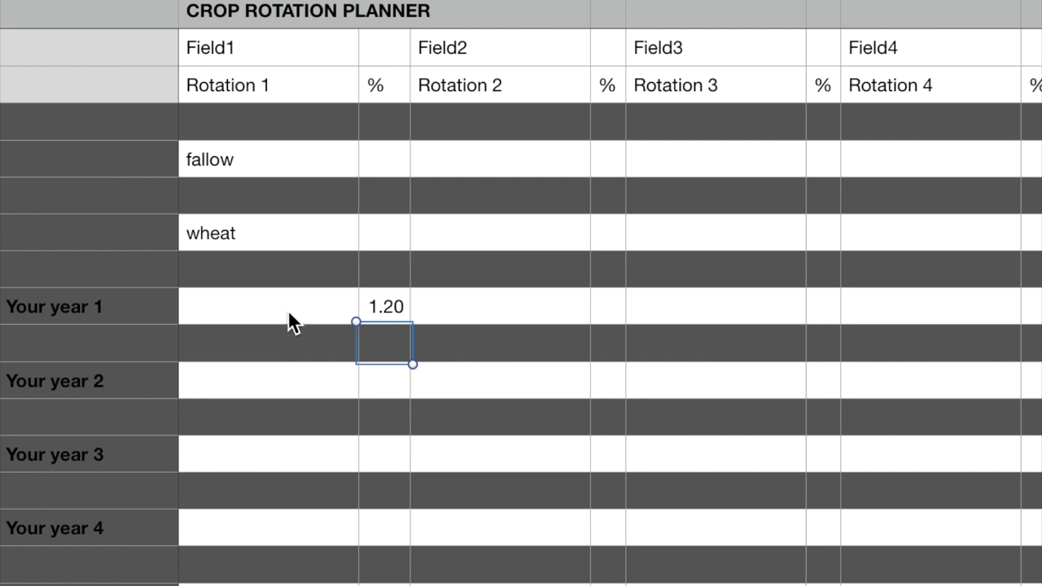
click(267, 306)
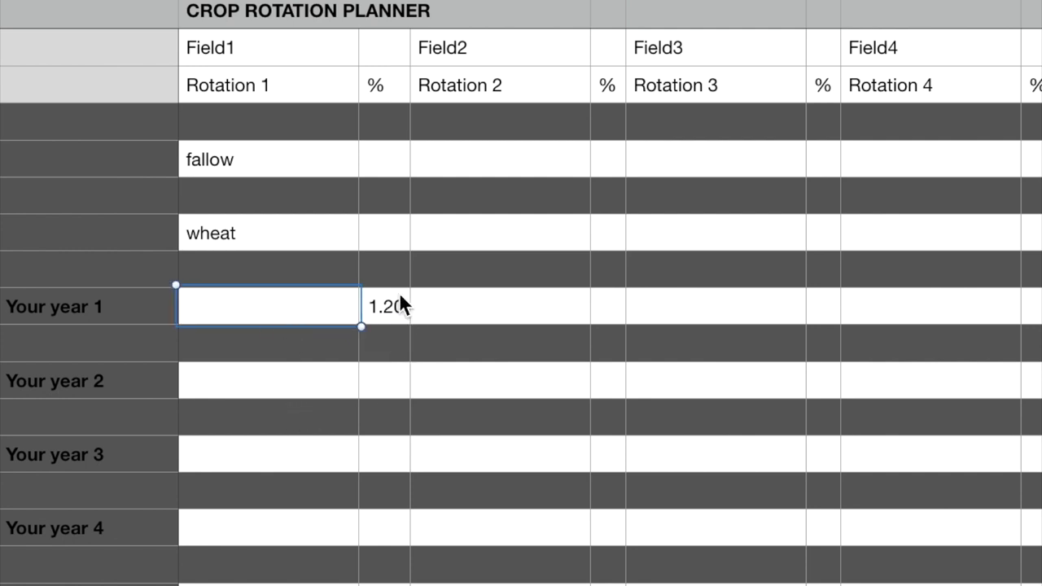
mouse_move(256, 321)
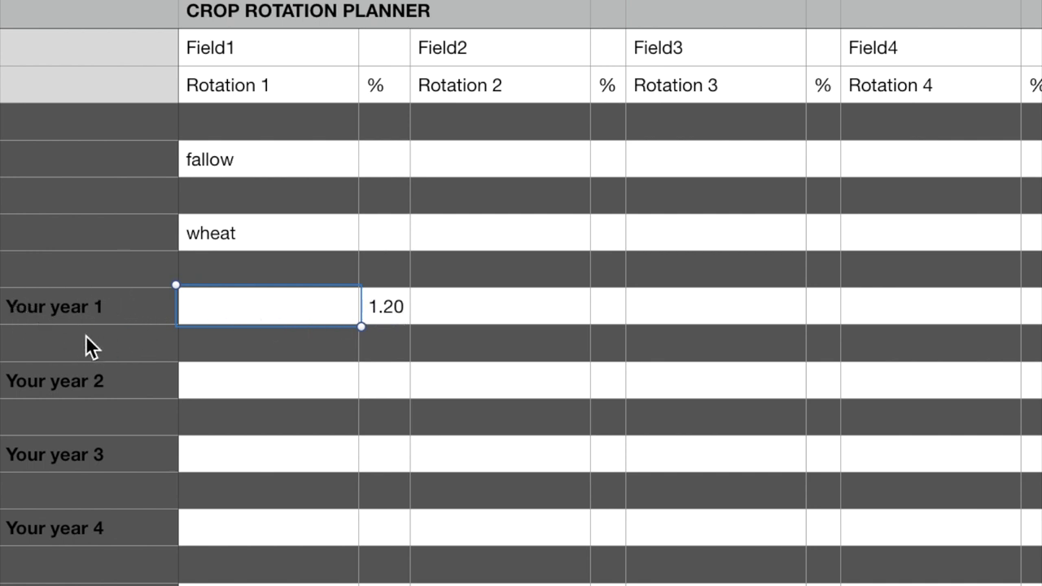
mouse_move(85, 329)
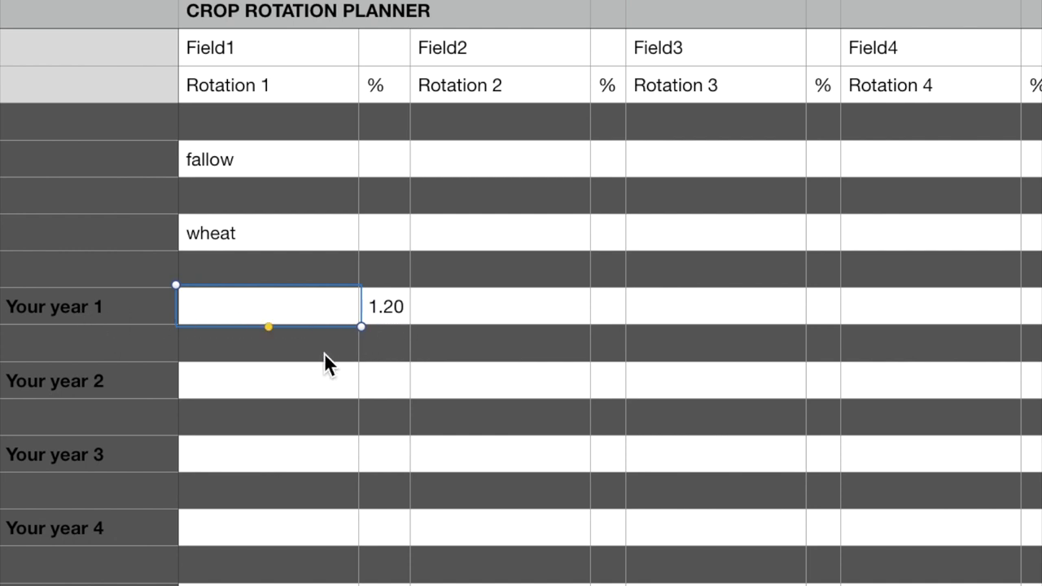
click(384, 306)
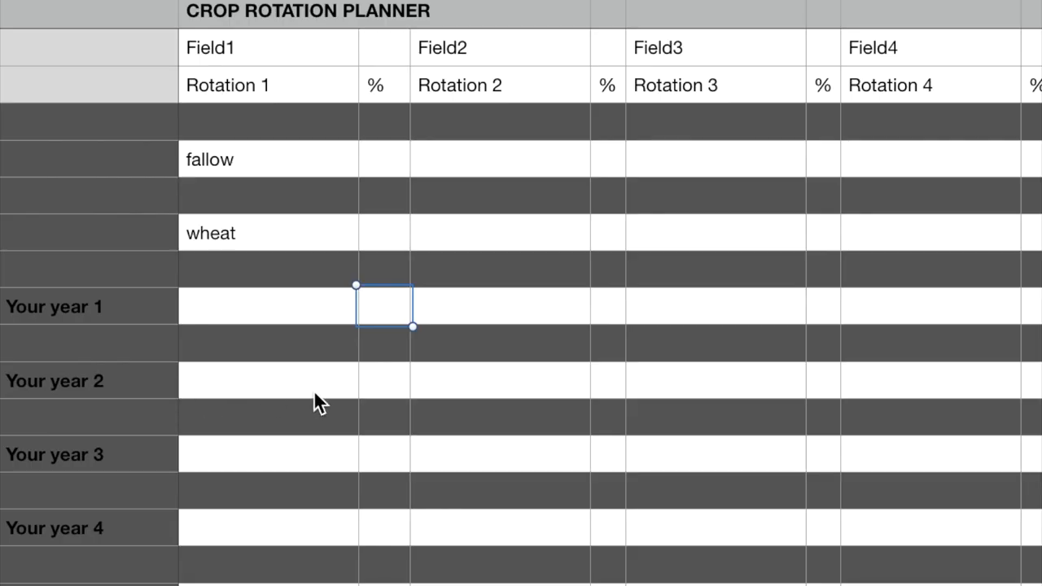
click(268, 381)
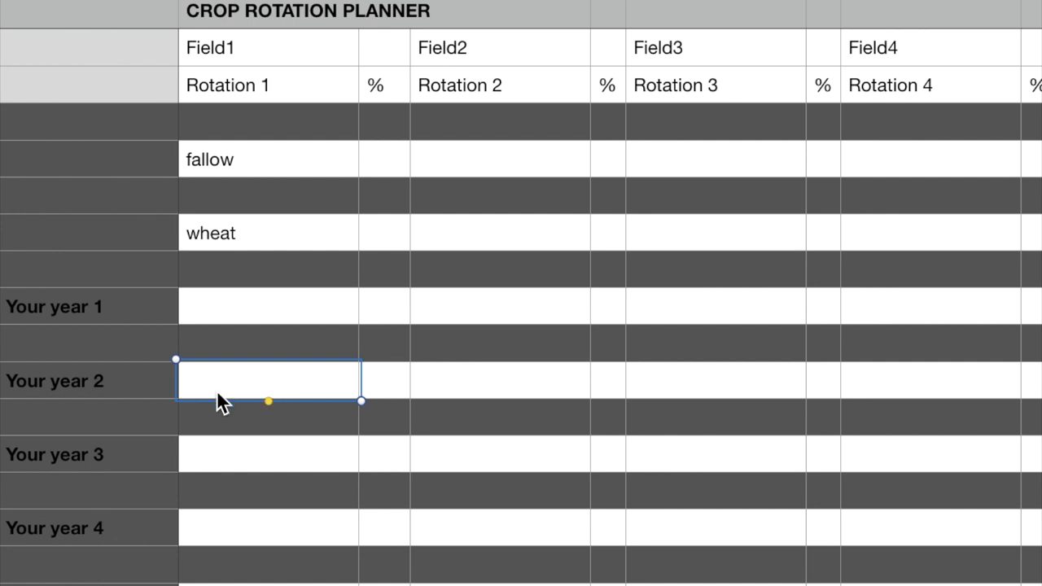
mouse_move(169, 472)
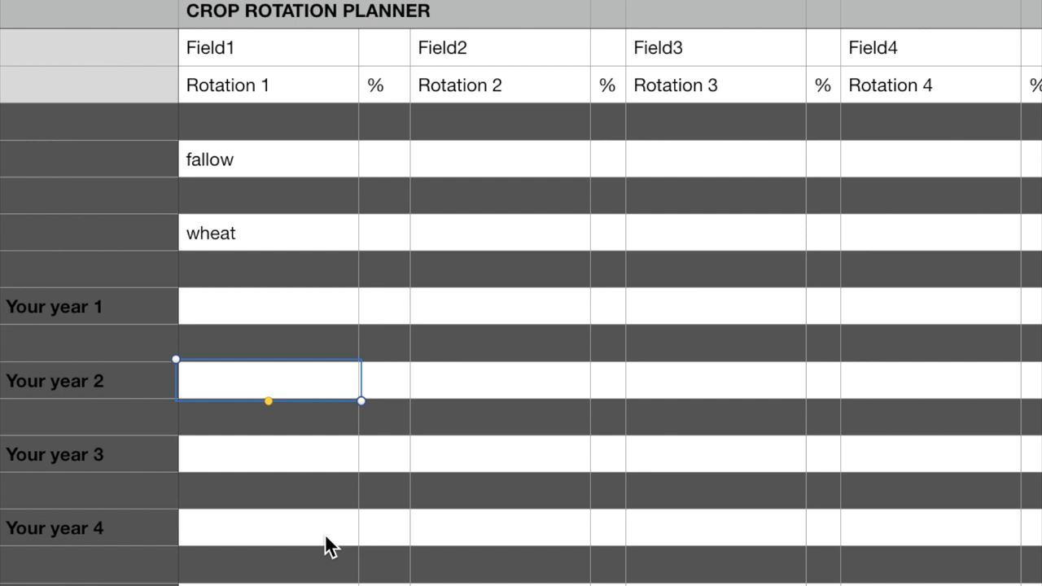
mouse_move(285, 545)
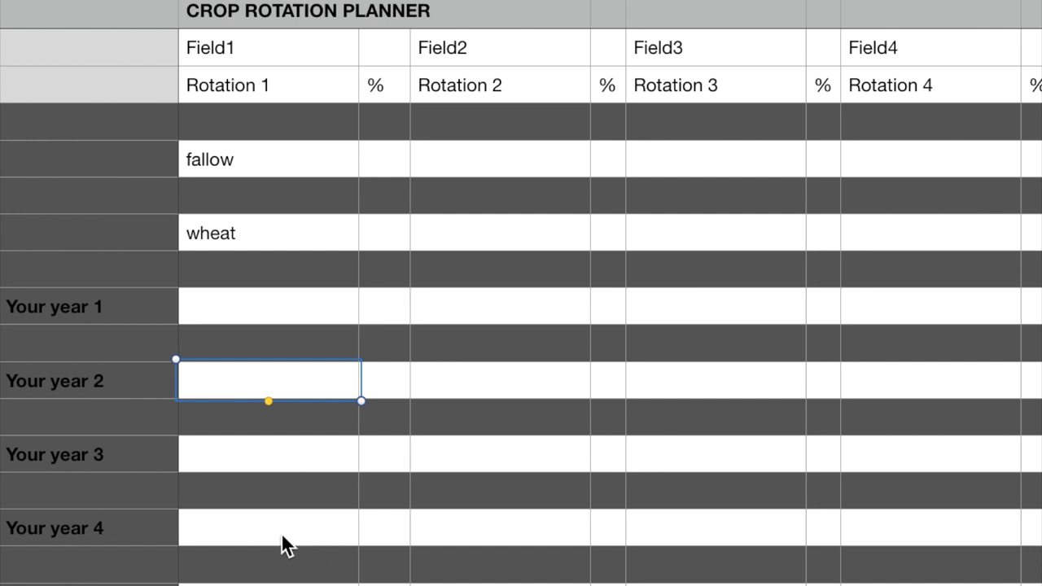
Enter canola, corn, barley and soybean in Field1's Your year 1–4 Rotation 1 cells.
click(269, 544)
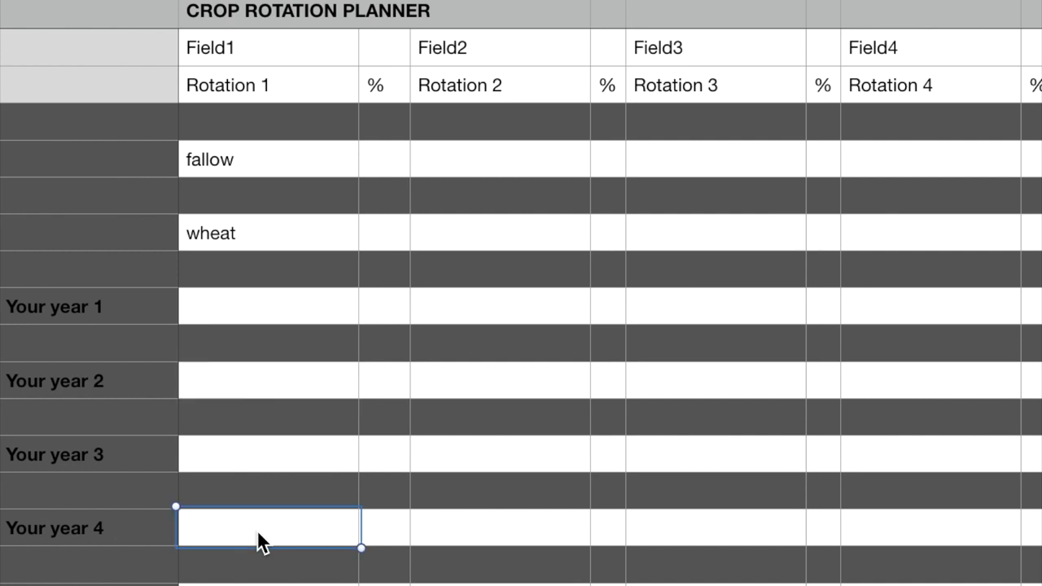
text(none)
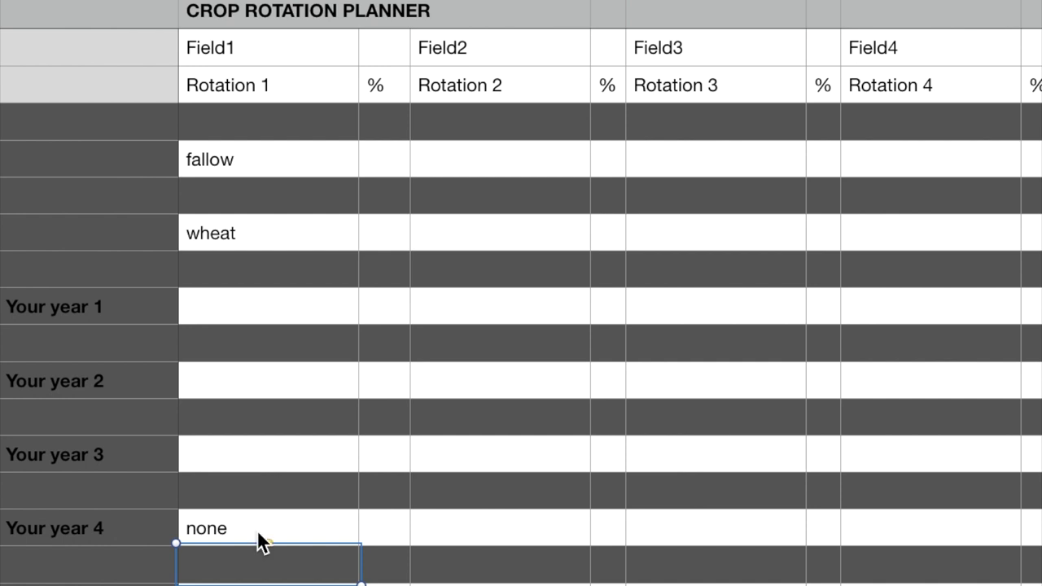
mouse_move(122, 448)
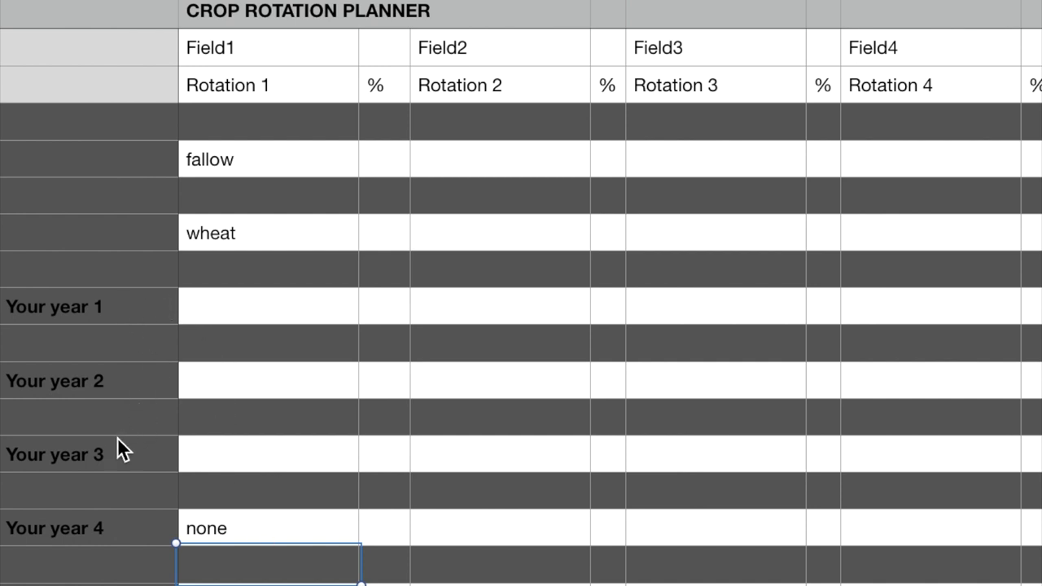
mouse_move(115, 541)
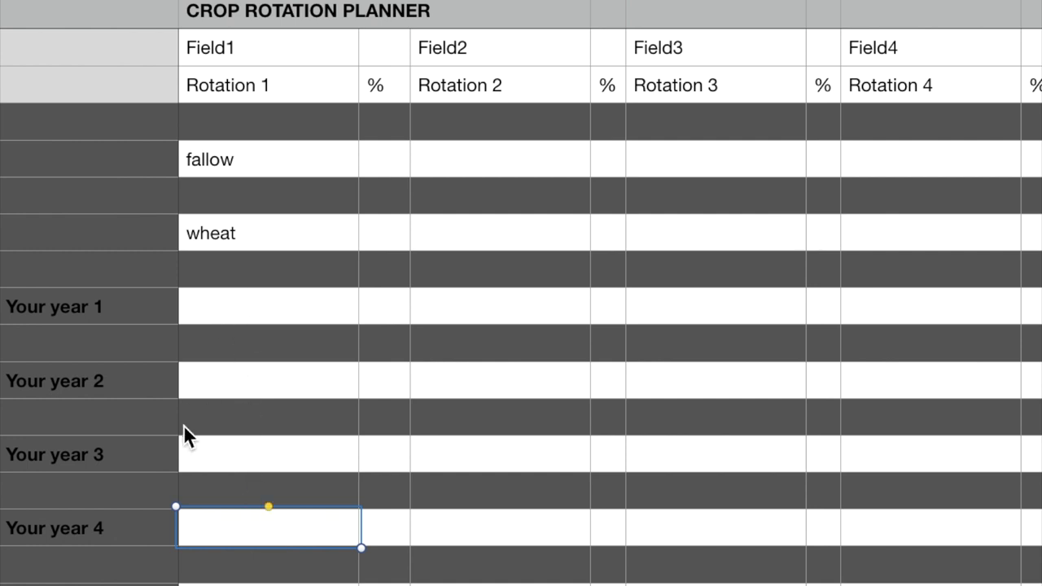
click(268, 306)
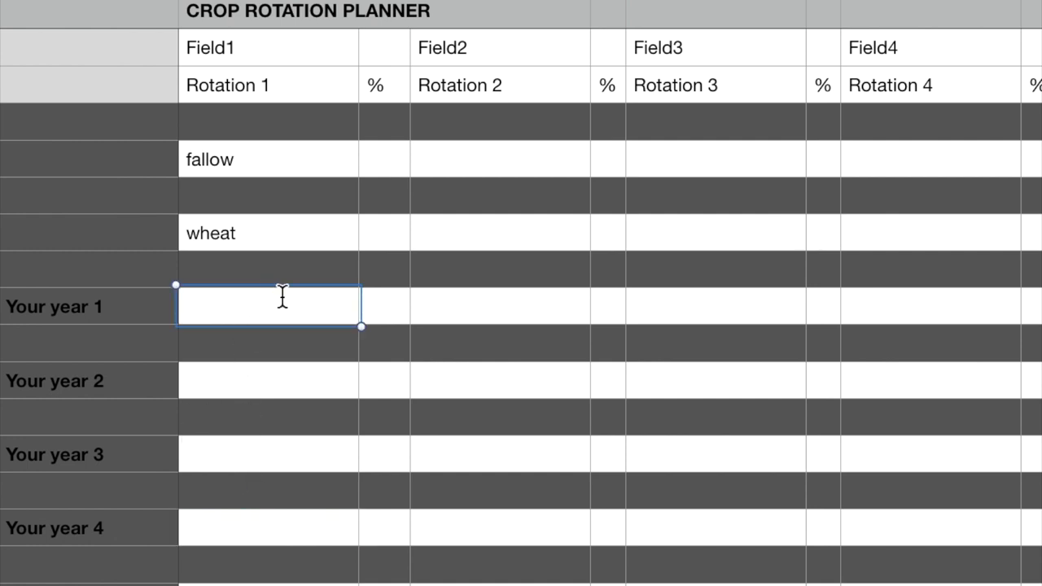
text(canola)
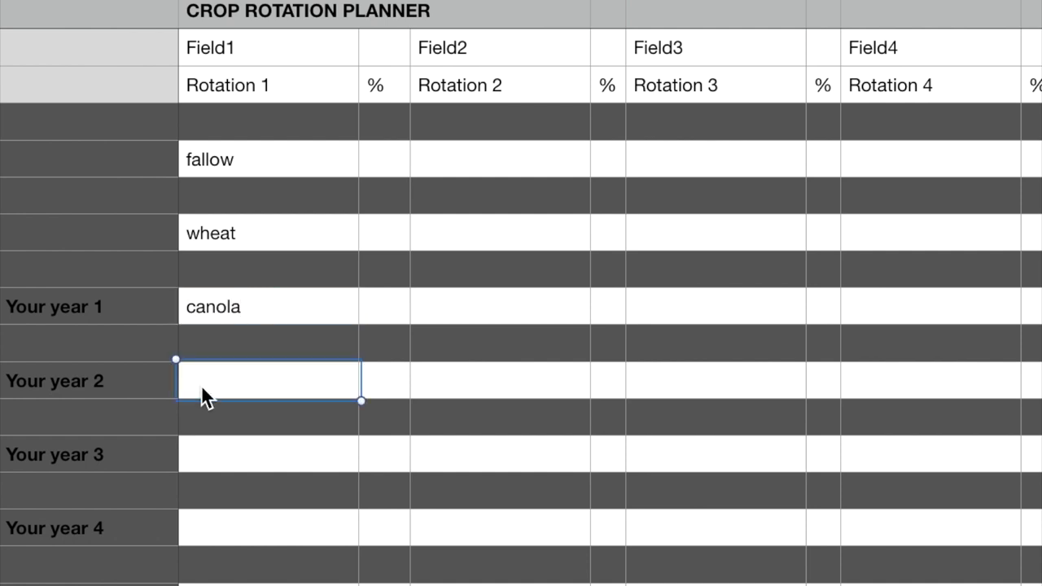
text(corn)
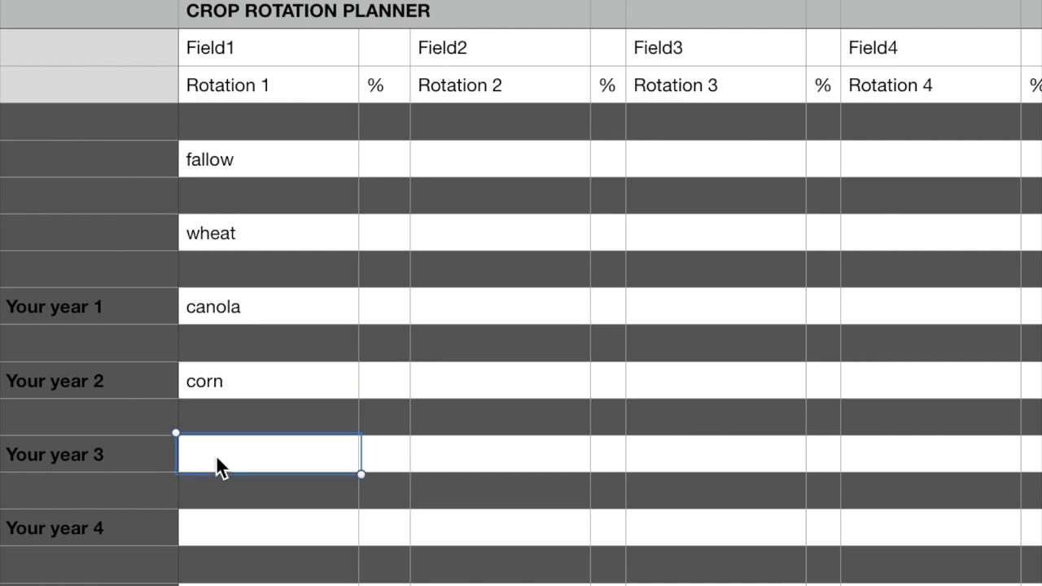
text(barley)
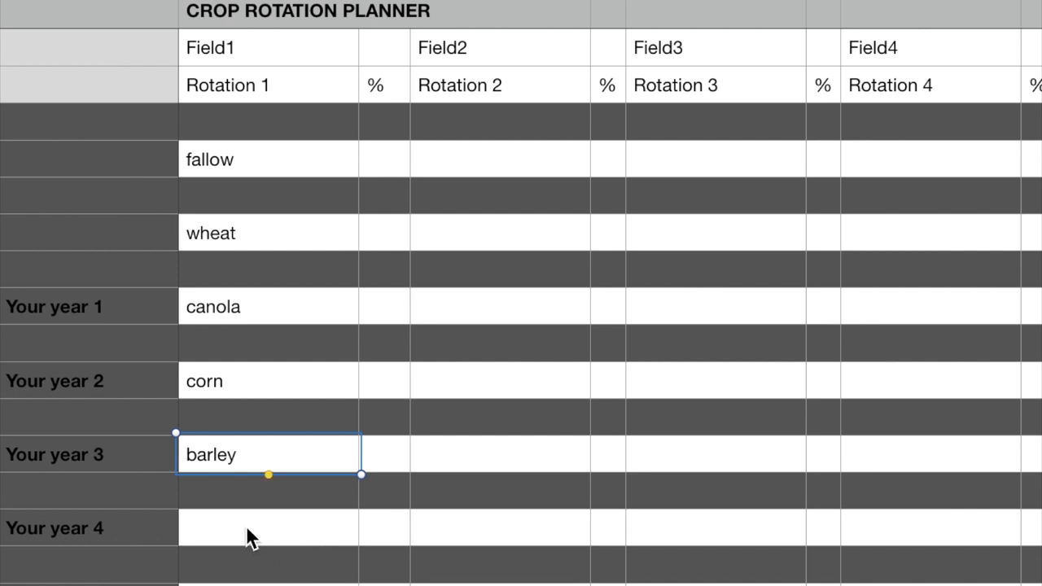
text(s)
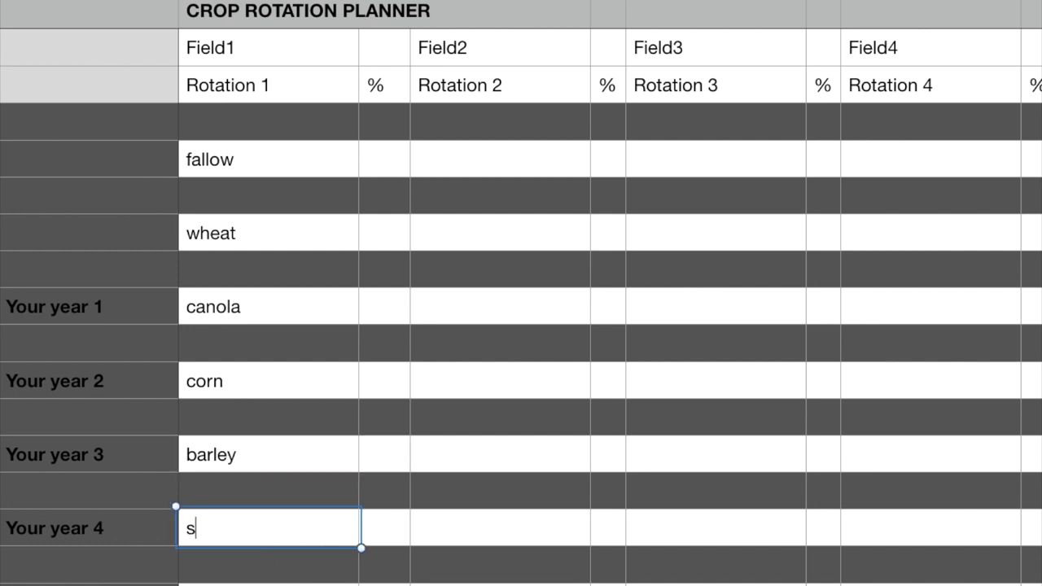
text(oybea)
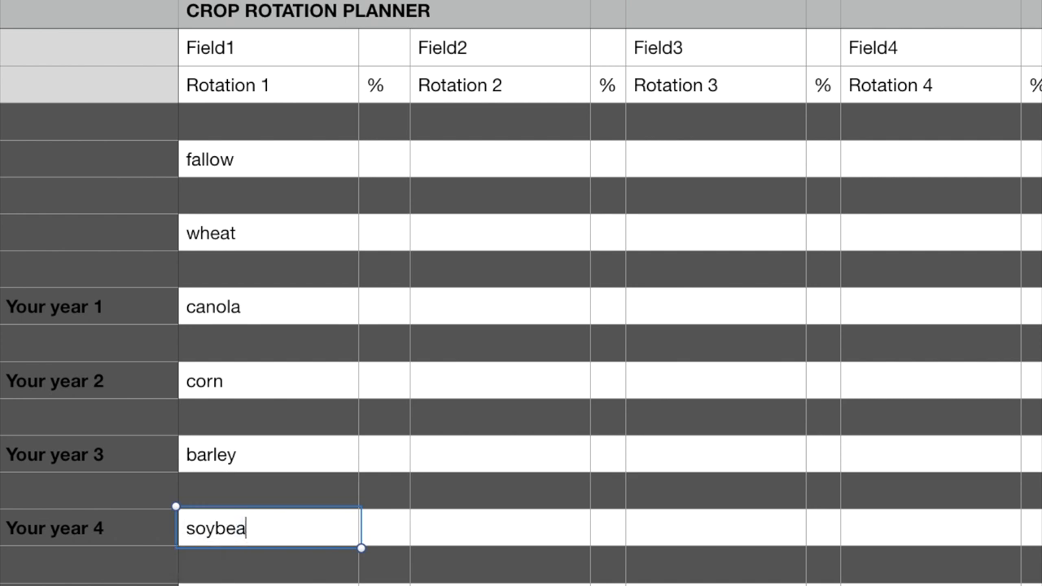
text(n)
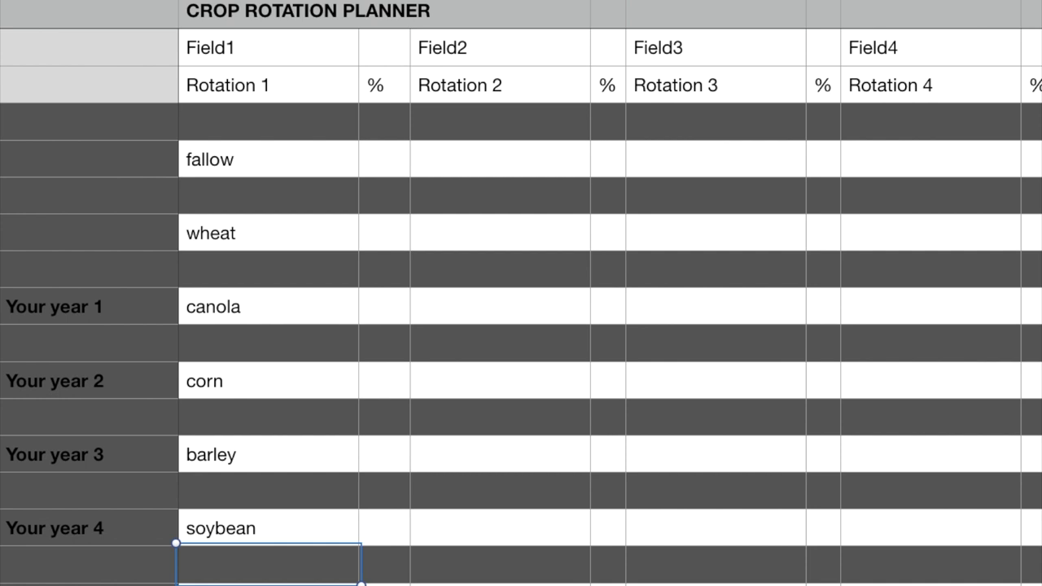
mouse_move(558, 393)
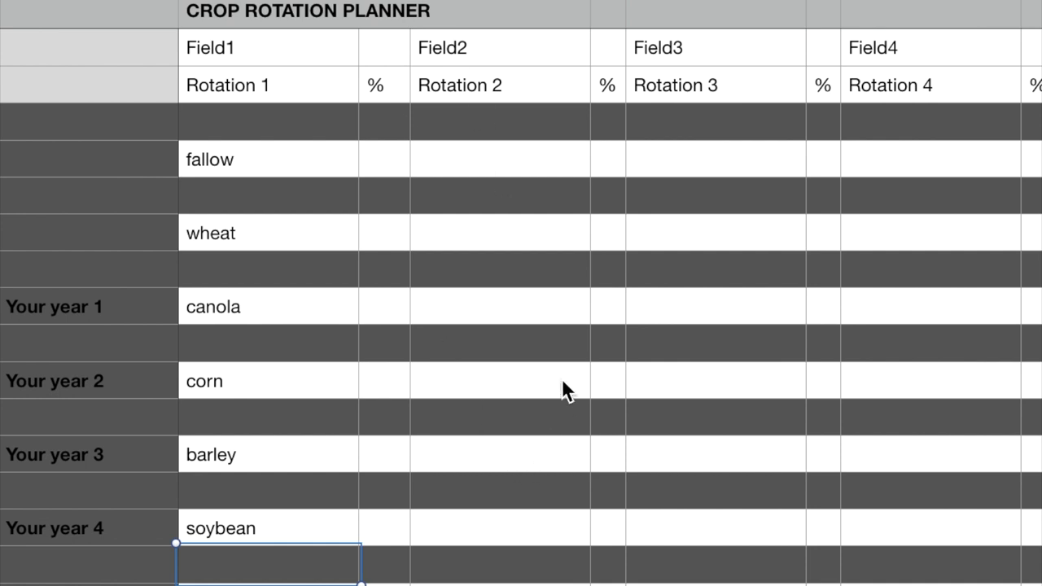
mouse_move(605, 32)
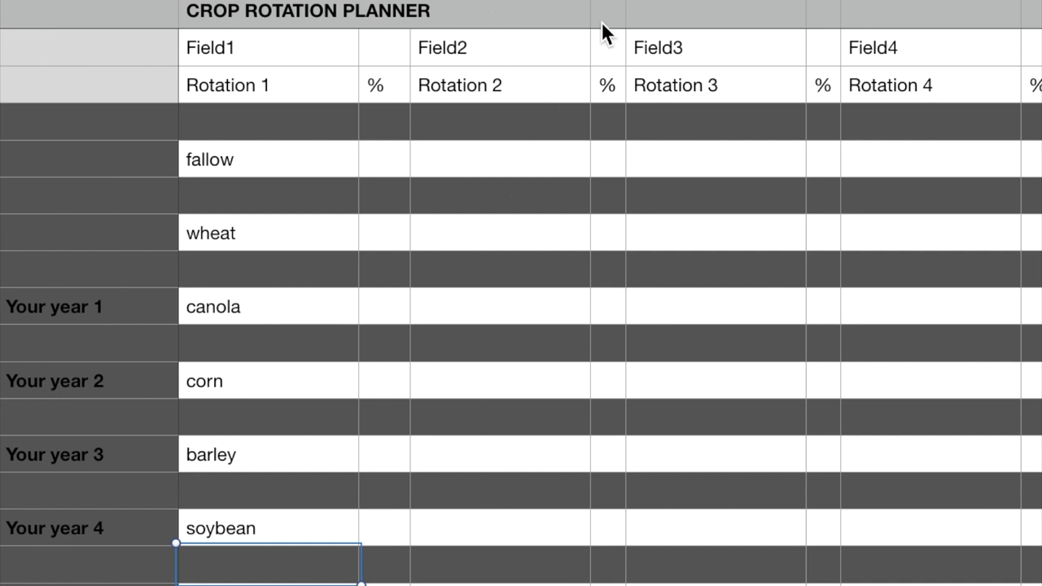
mouse_move(953, 491)
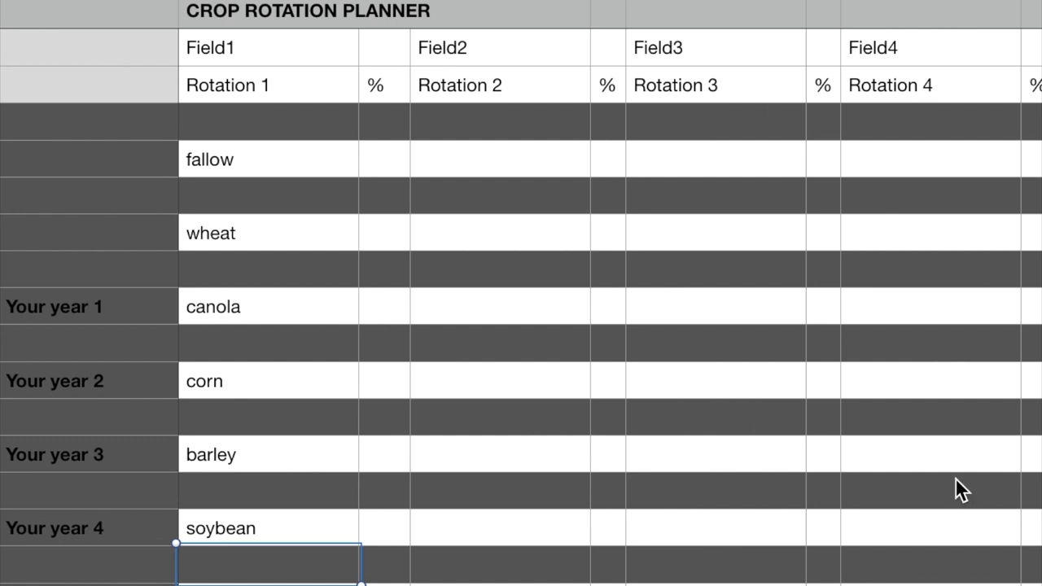
mouse_move(892, 423)
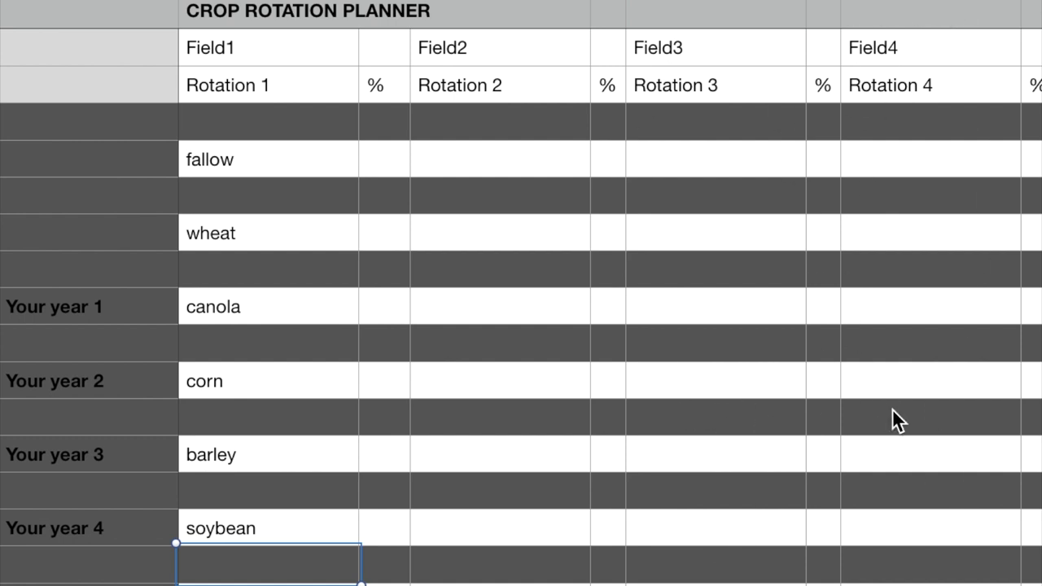
mouse_move(570, 285)
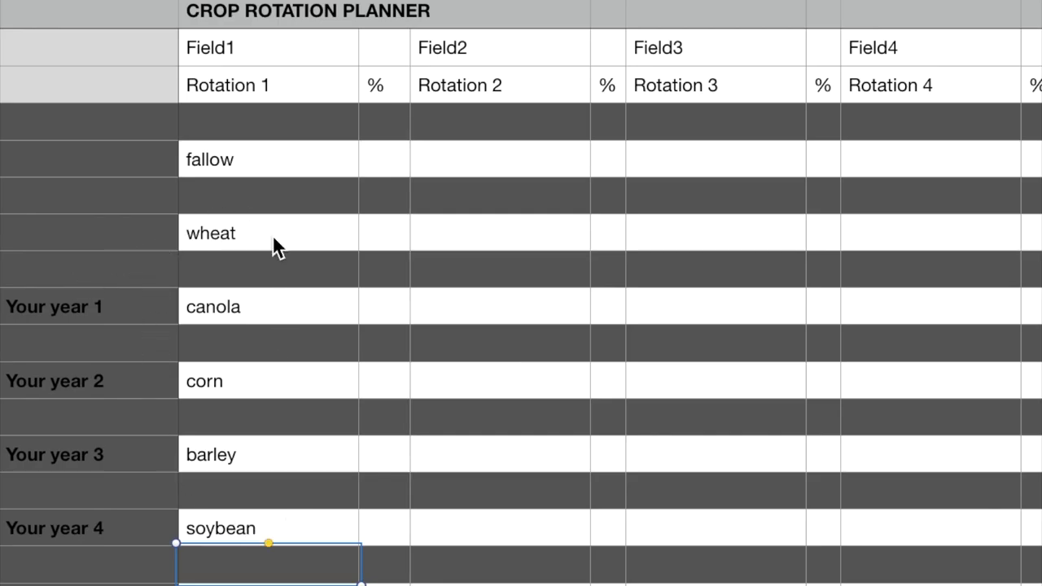
mouse_move(162, 216)
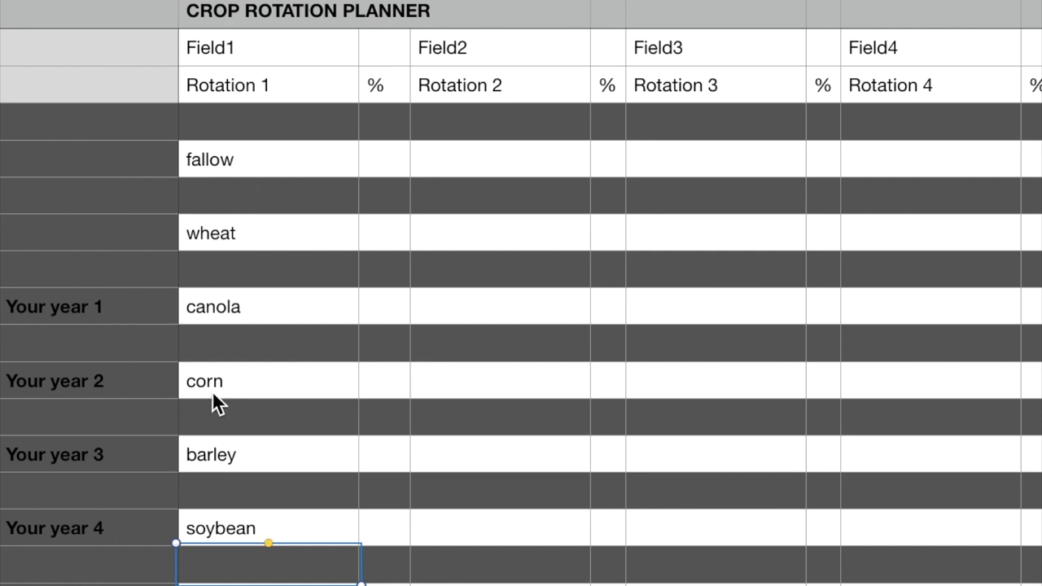
mouse_move(281, 170)
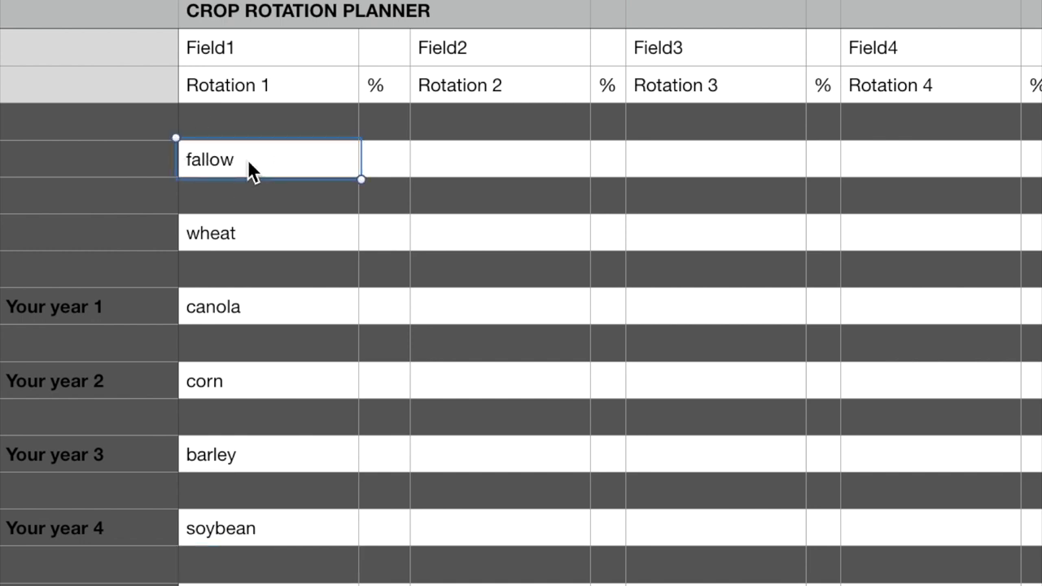
Clear the fallow entry and delete its history rows above wheat.
key(Delete)
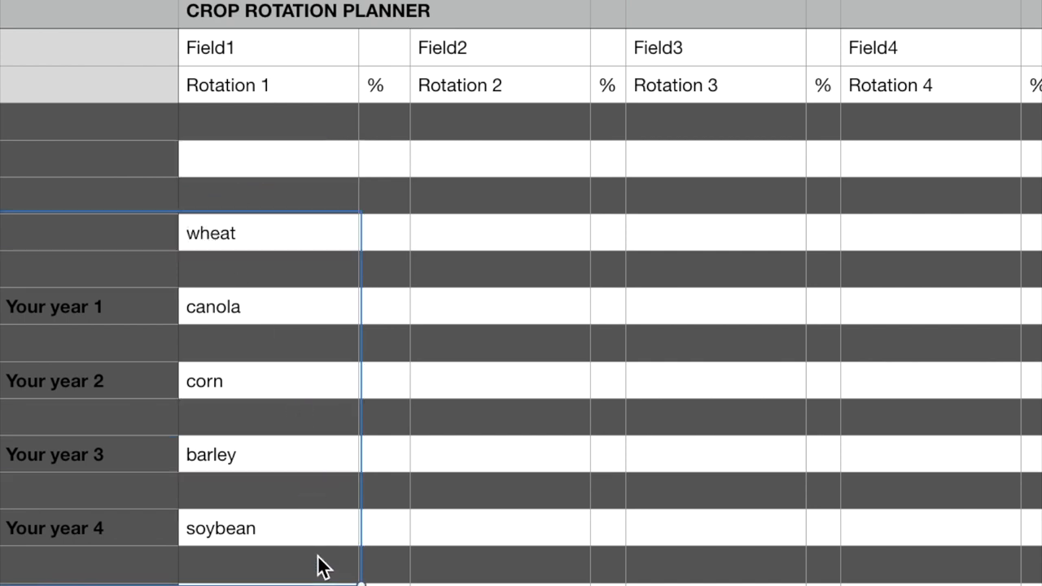
mouse_move(183, 565)
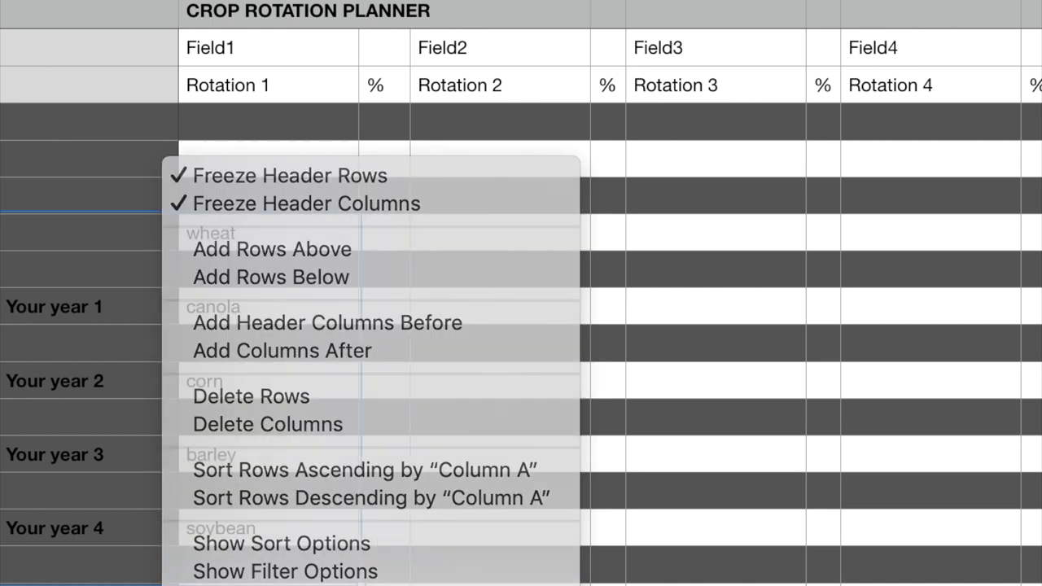
click(89, 163)
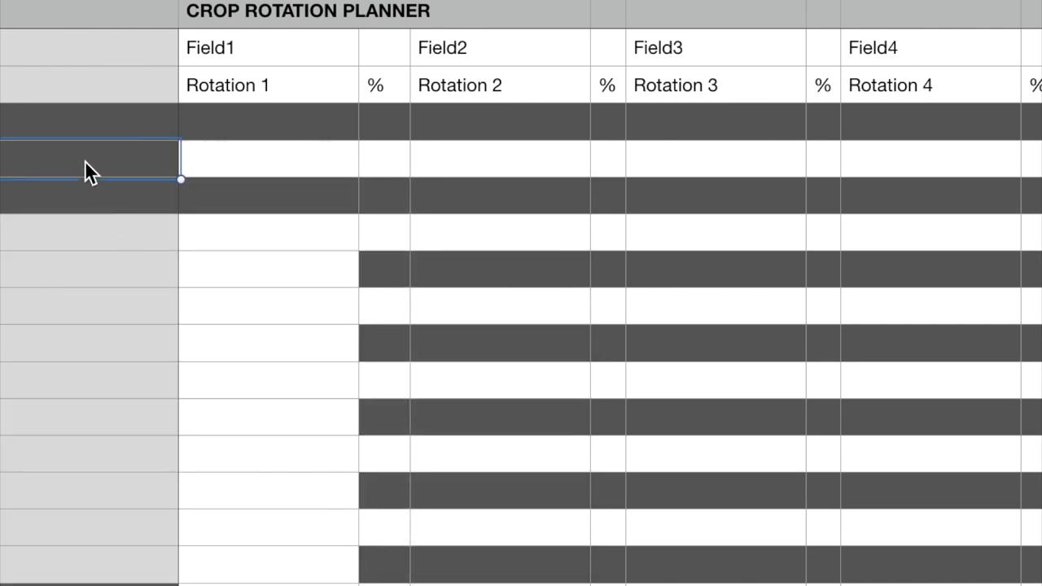
right_click(88, 171)
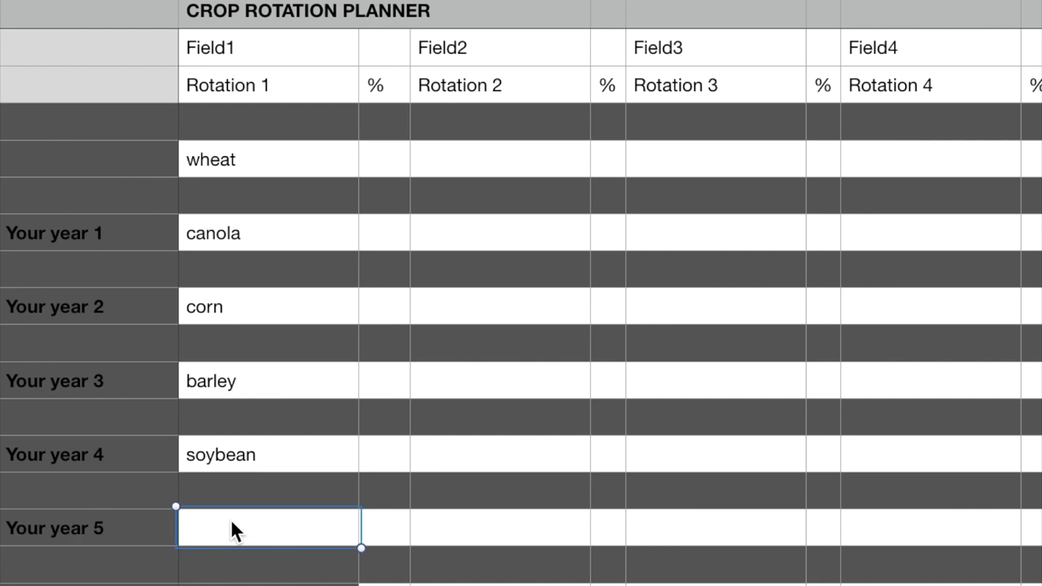
Enter Sunflower in Field1's Rotation 1 cell for Your year 5.
text(Sunflower)
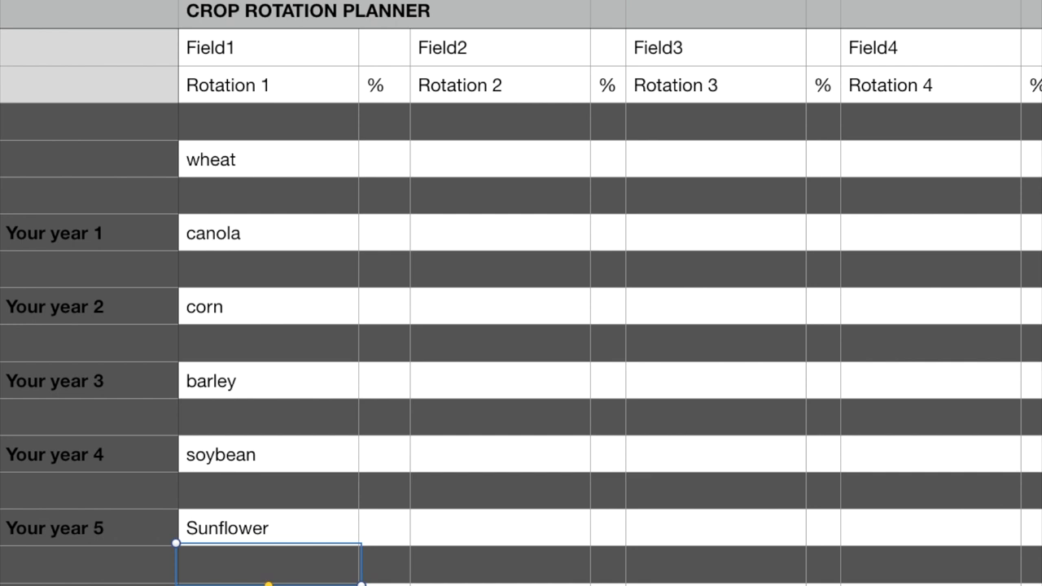
mouse_move(243, 534)
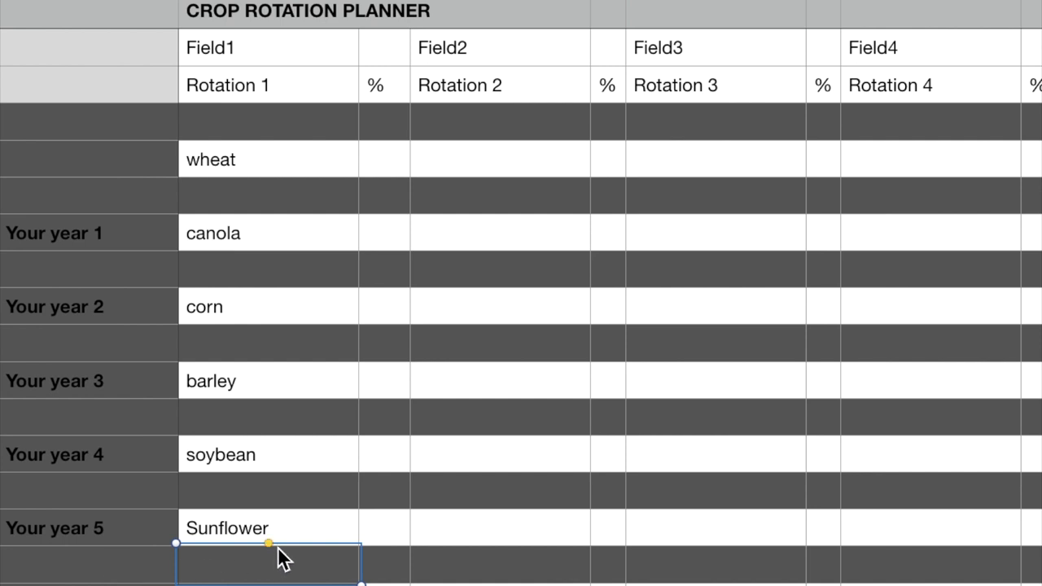
mouse_move(285, 537)
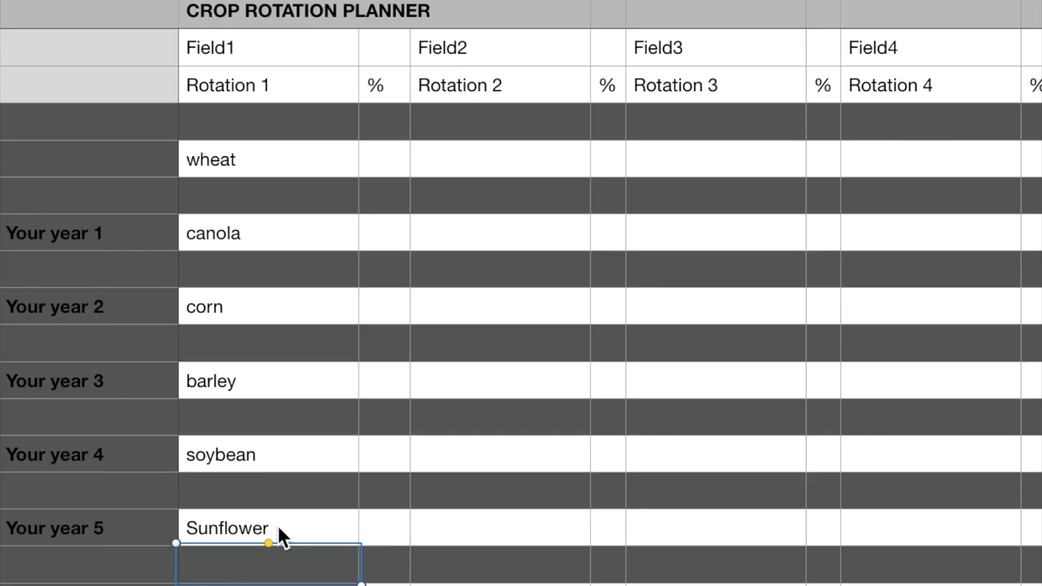
mouse_move(273, 293)
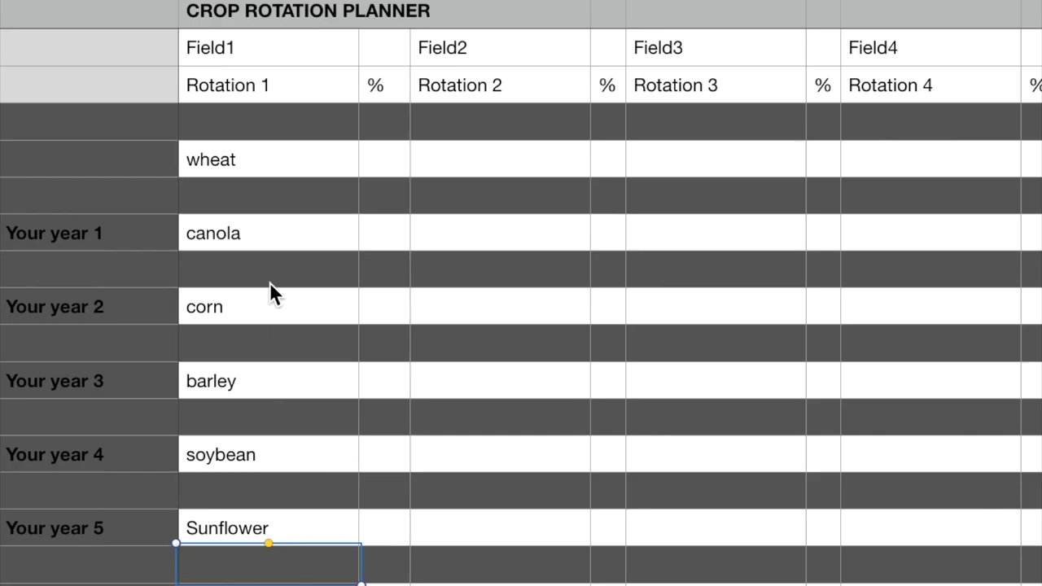
mouse_move(228, 196)
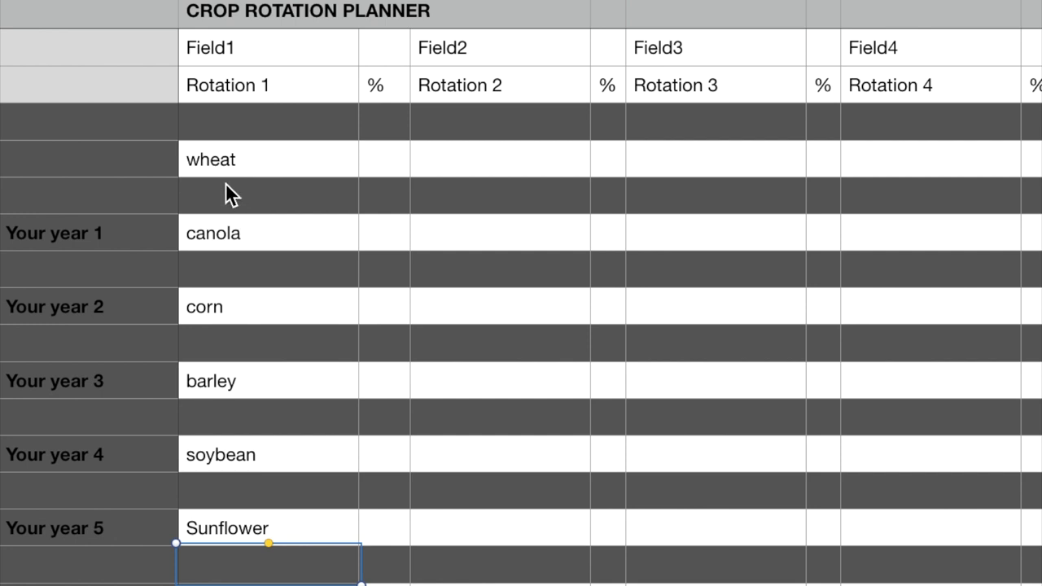
mouse_move(236, 175)
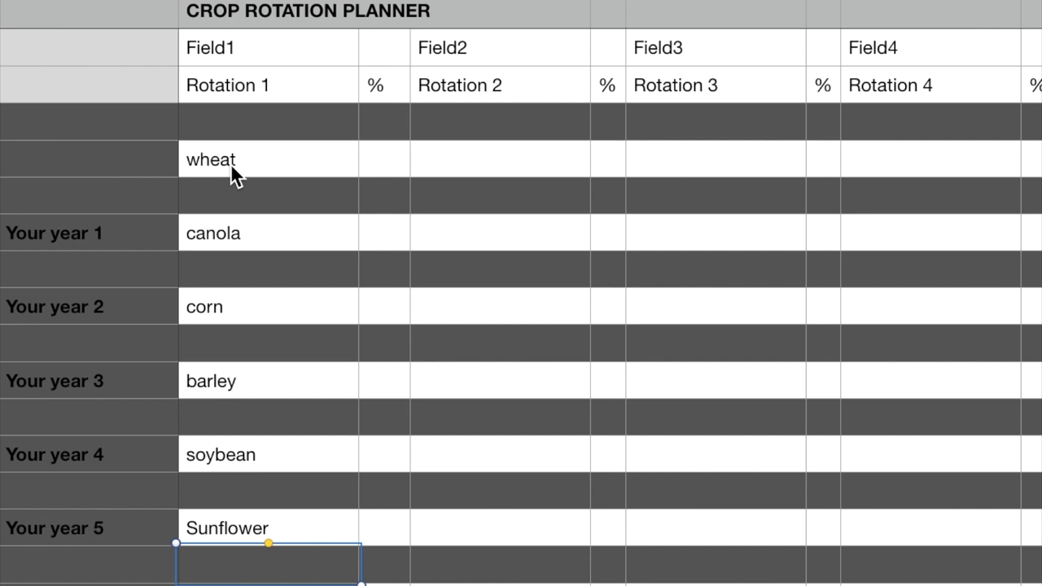
mouse_move(236, 175)
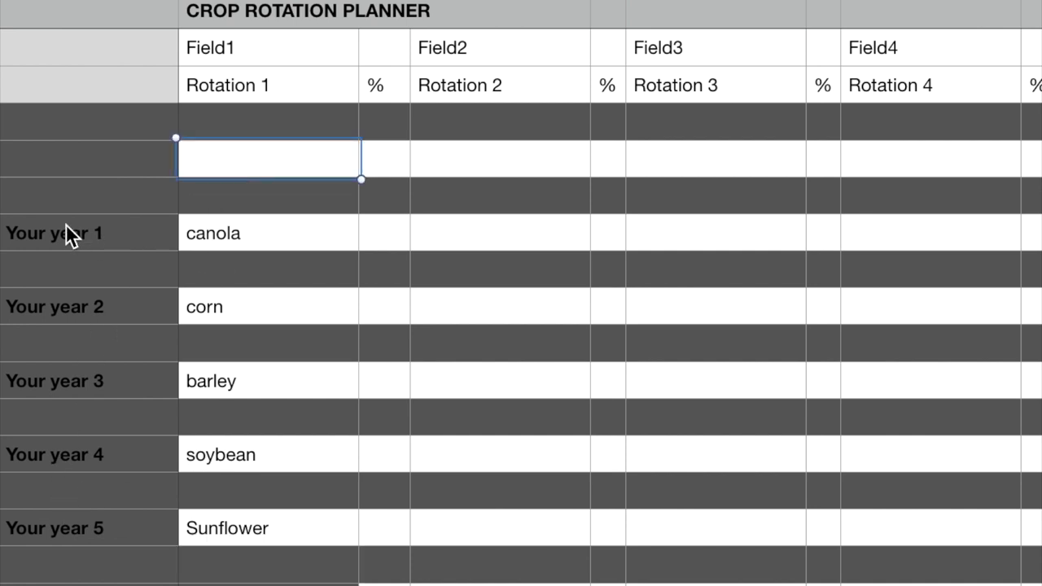
Clear the wheat entry and delete its history rows, leaving canola first.
click(82, 232)
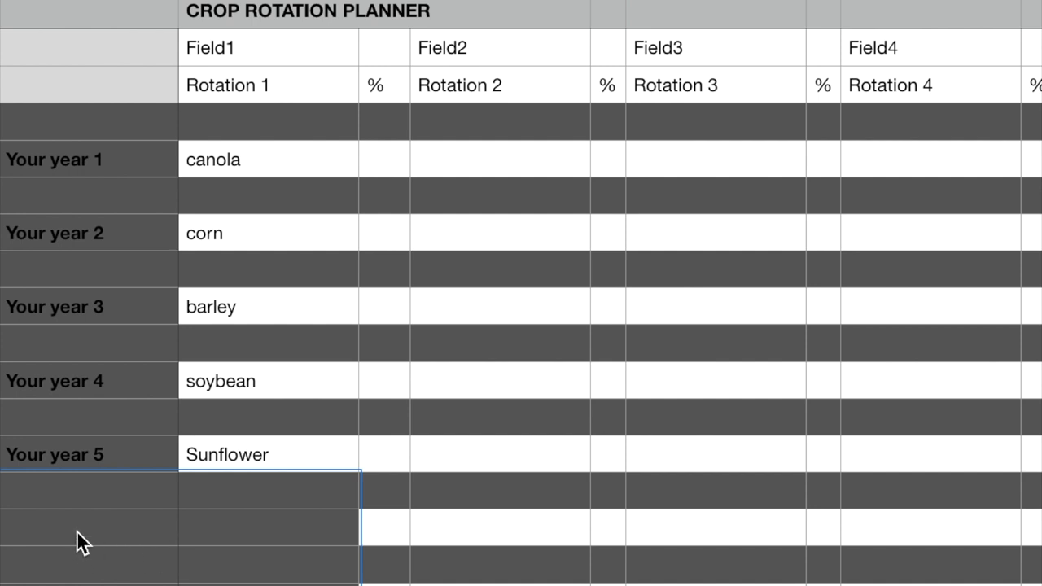
mouse_move(360, 540)
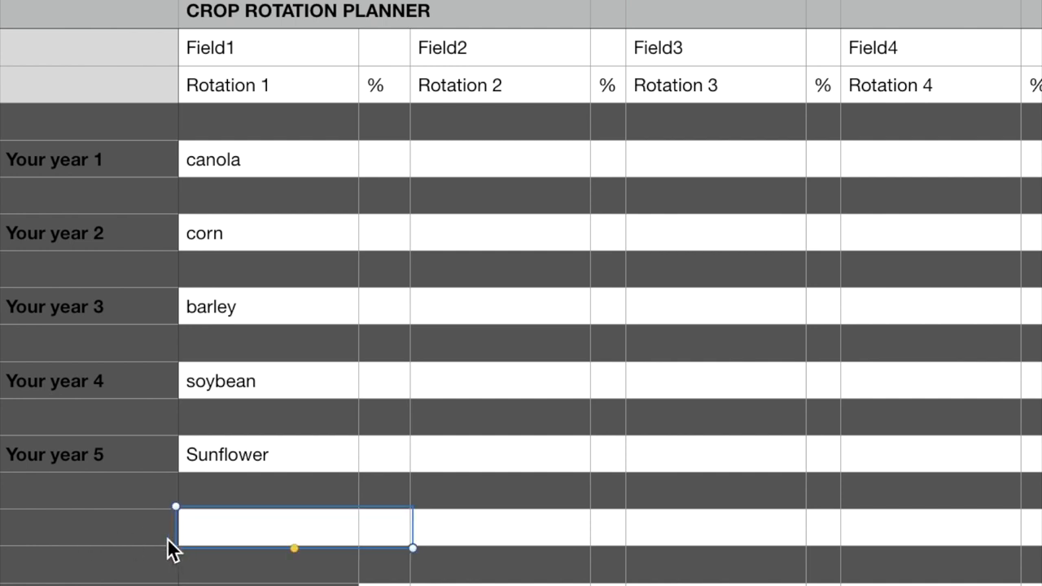
Label a new row 'Your year 6' and enter fallow as its Field1 crop.
text(Y)
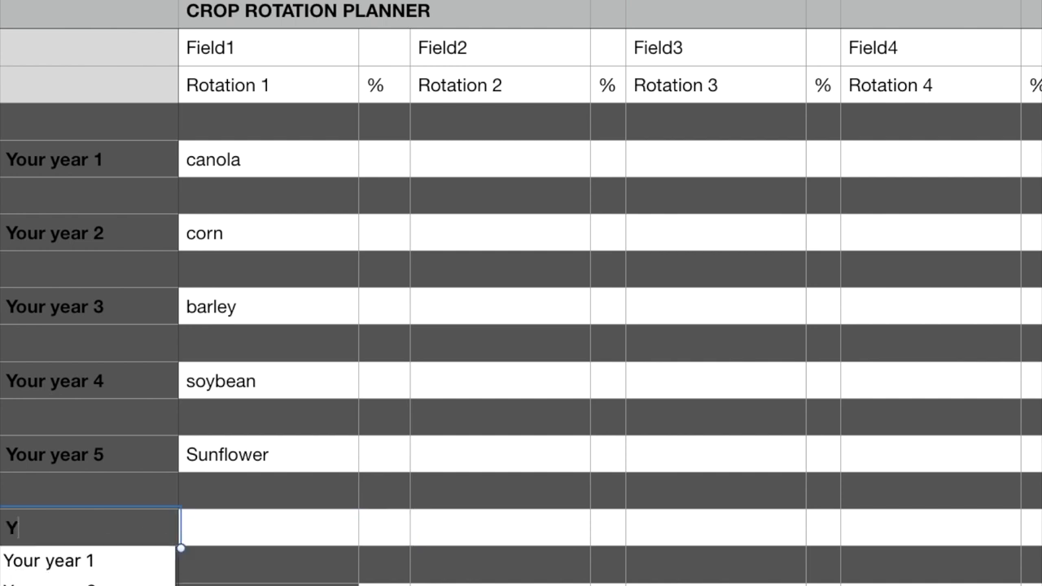
text(our)
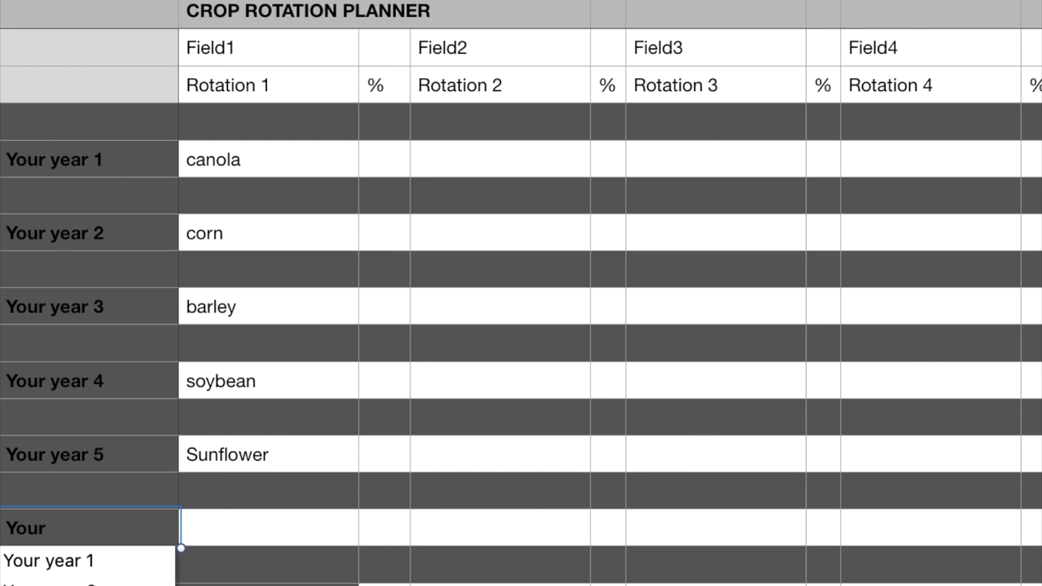
text(year)
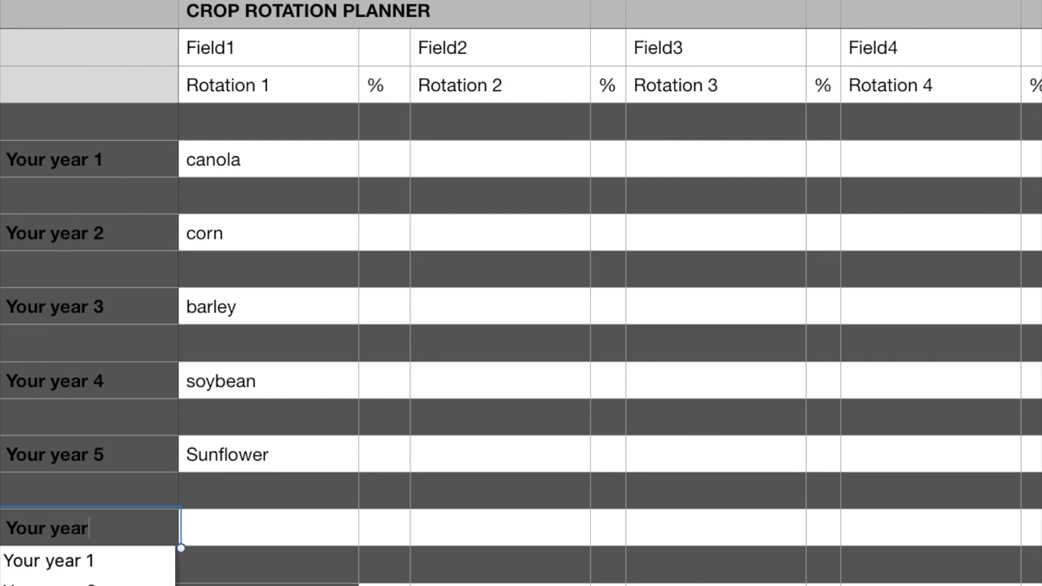
text(6)
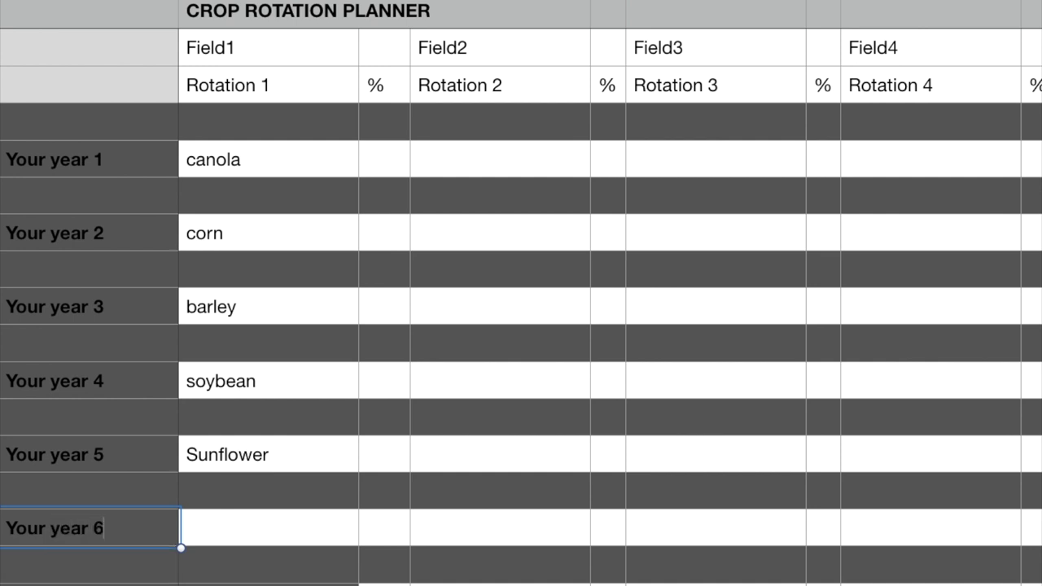
click(253, 544)
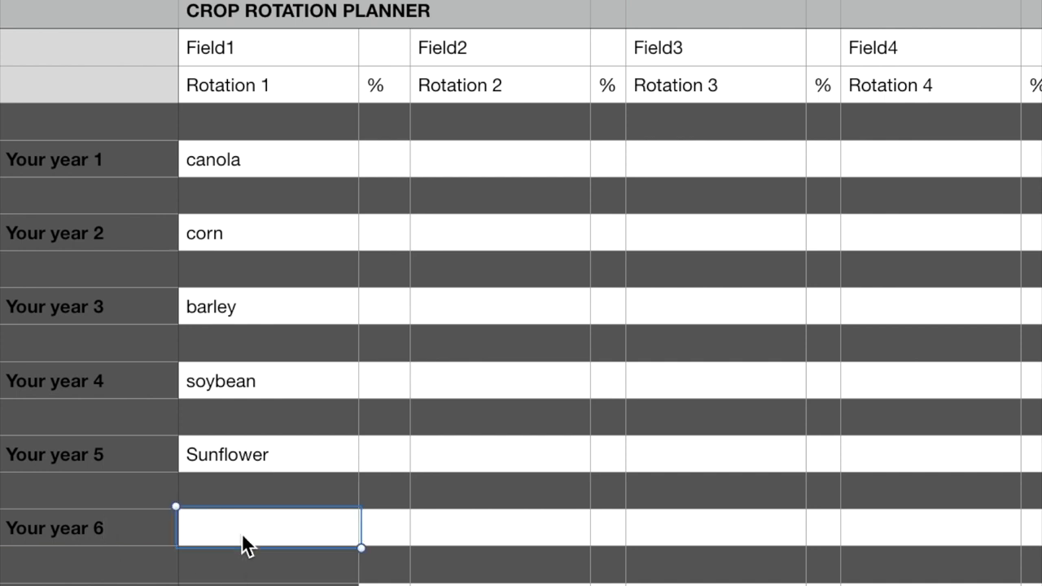
text(f)
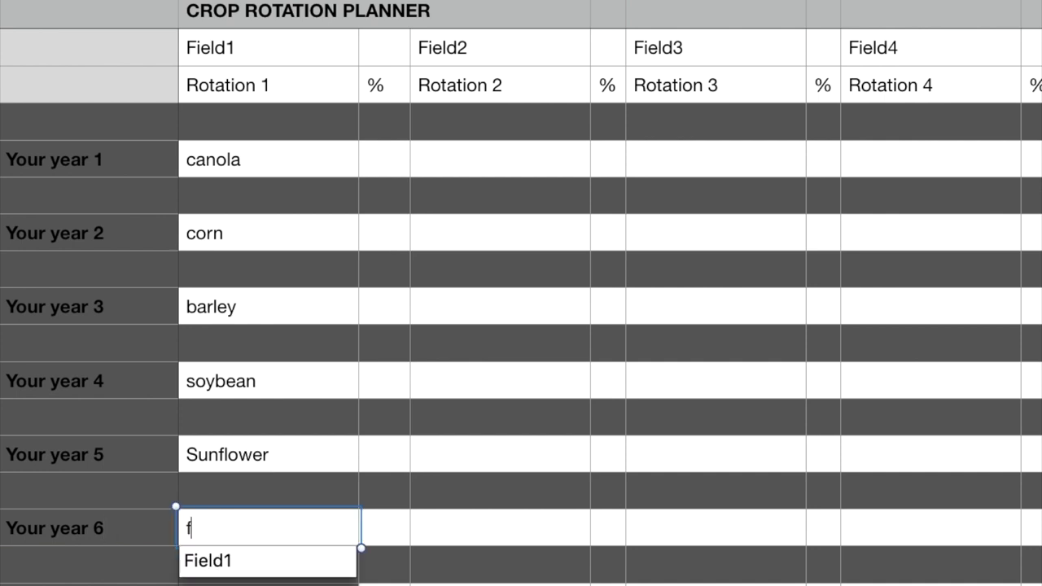
text(fallow)
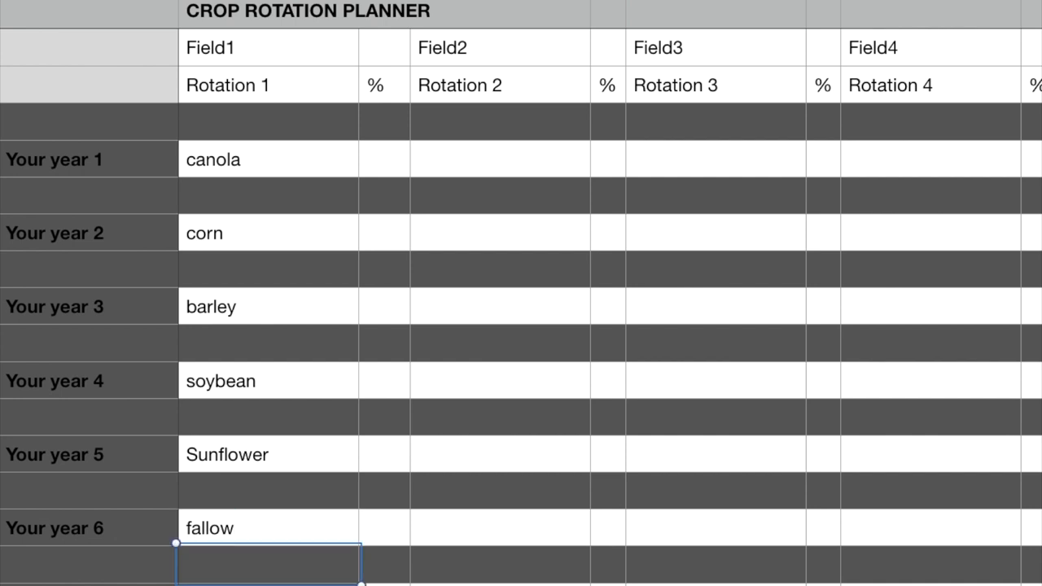
mouse_move(265, 435)
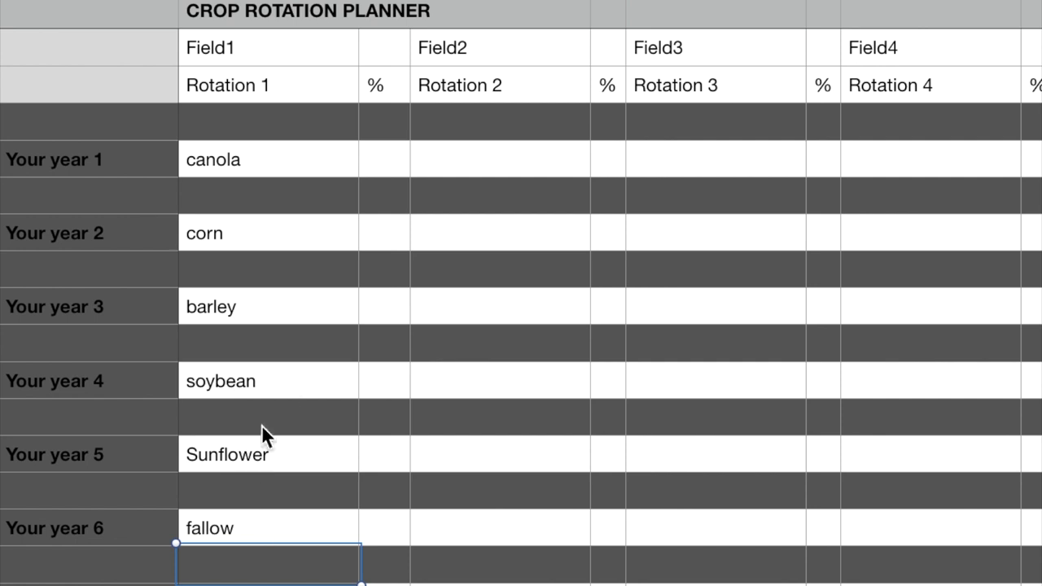
mouse_move(399, 171)
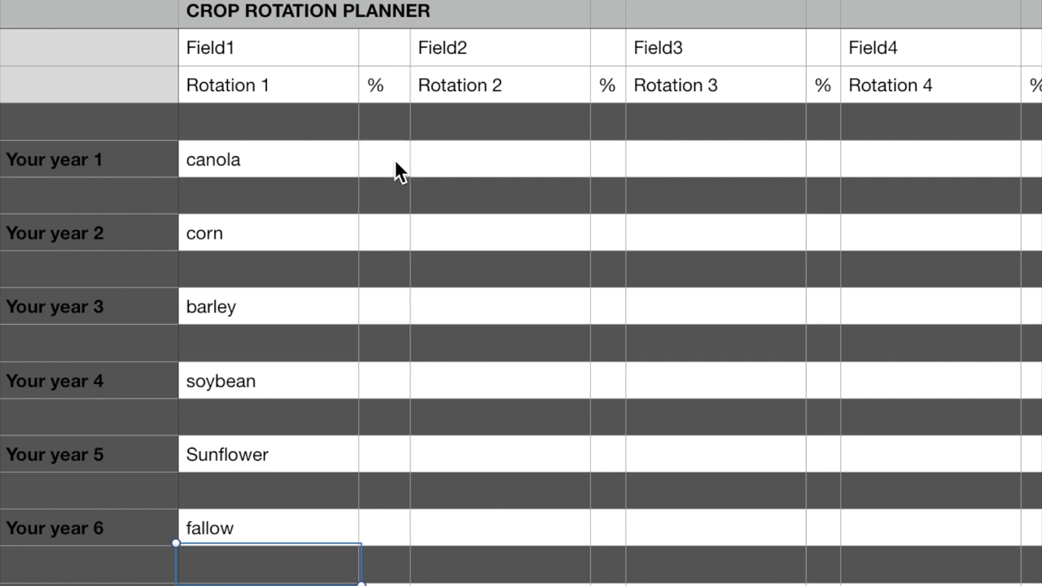
mouse_move(367, 167)
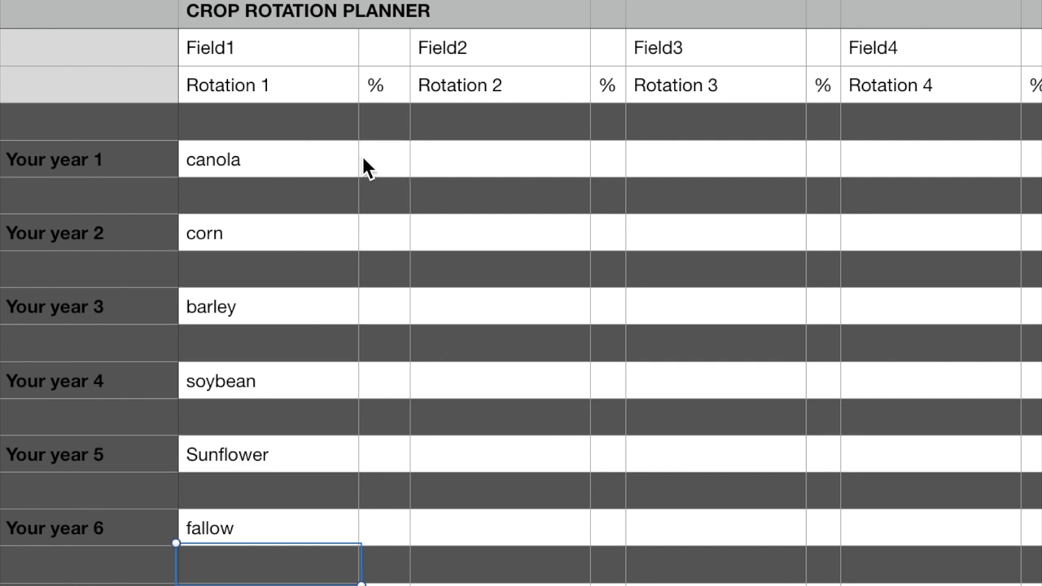
mouse_move(372, 173)
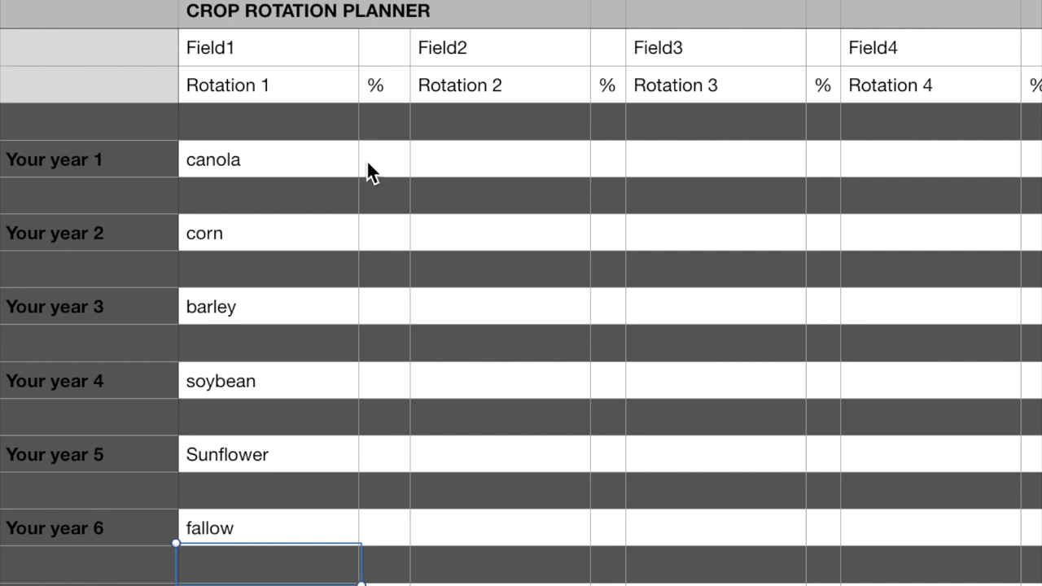